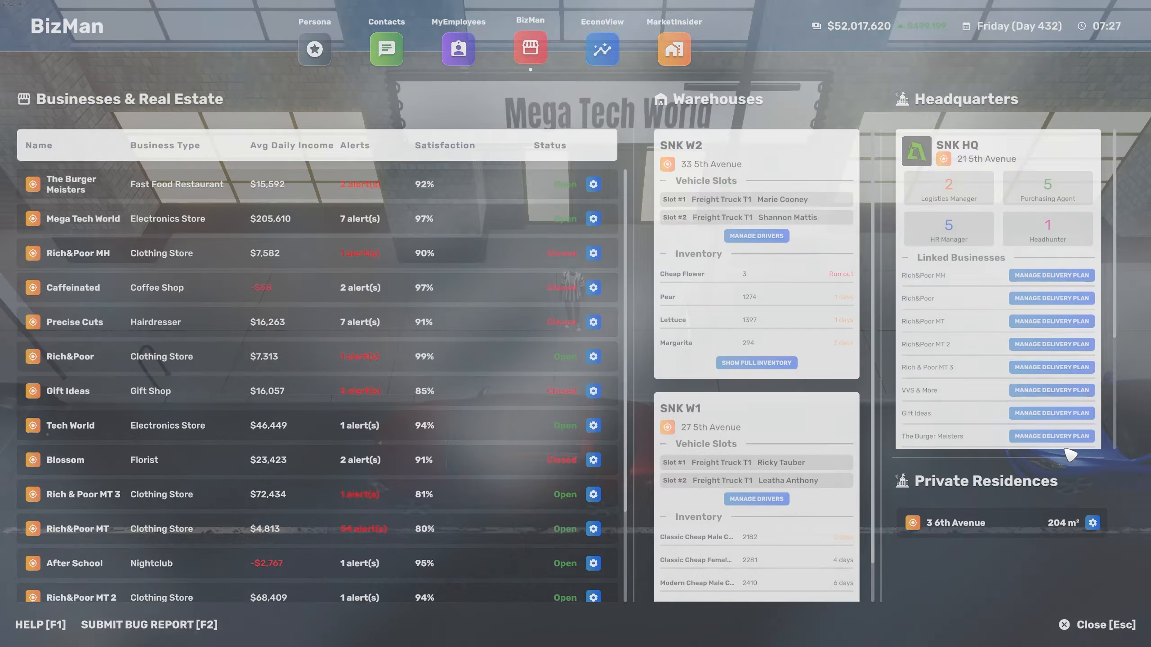
Rank businesses by average daily income and view Rich&Poor MT's 20 2nd Avenue building.
left_click(291, 146)
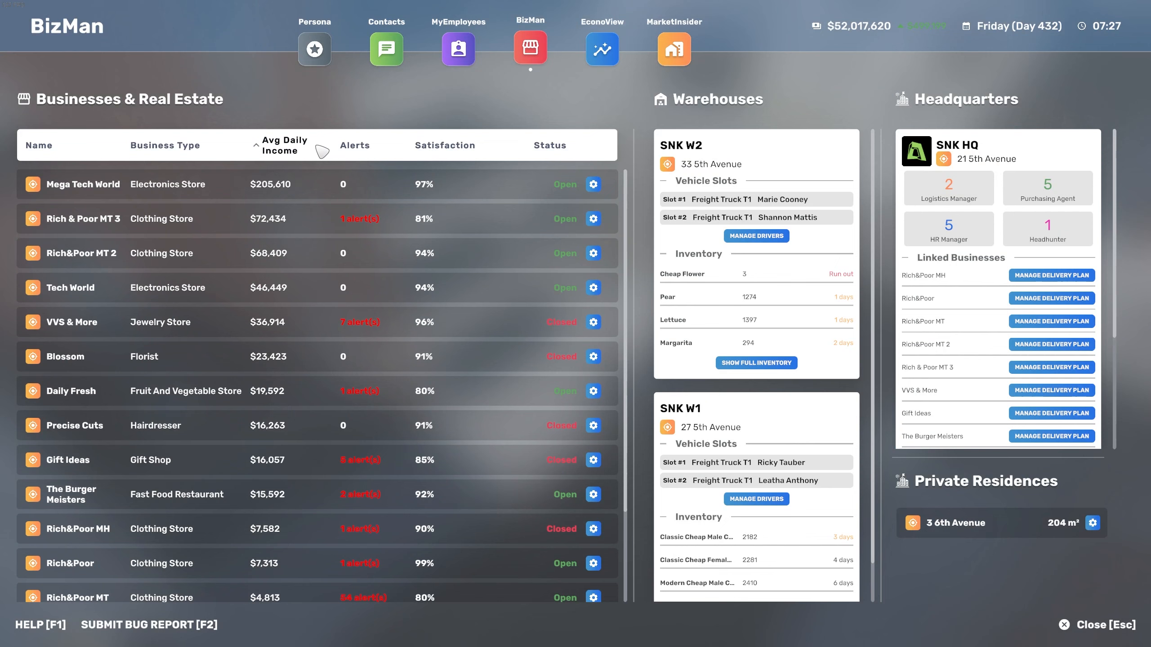
scroll("down", 3)
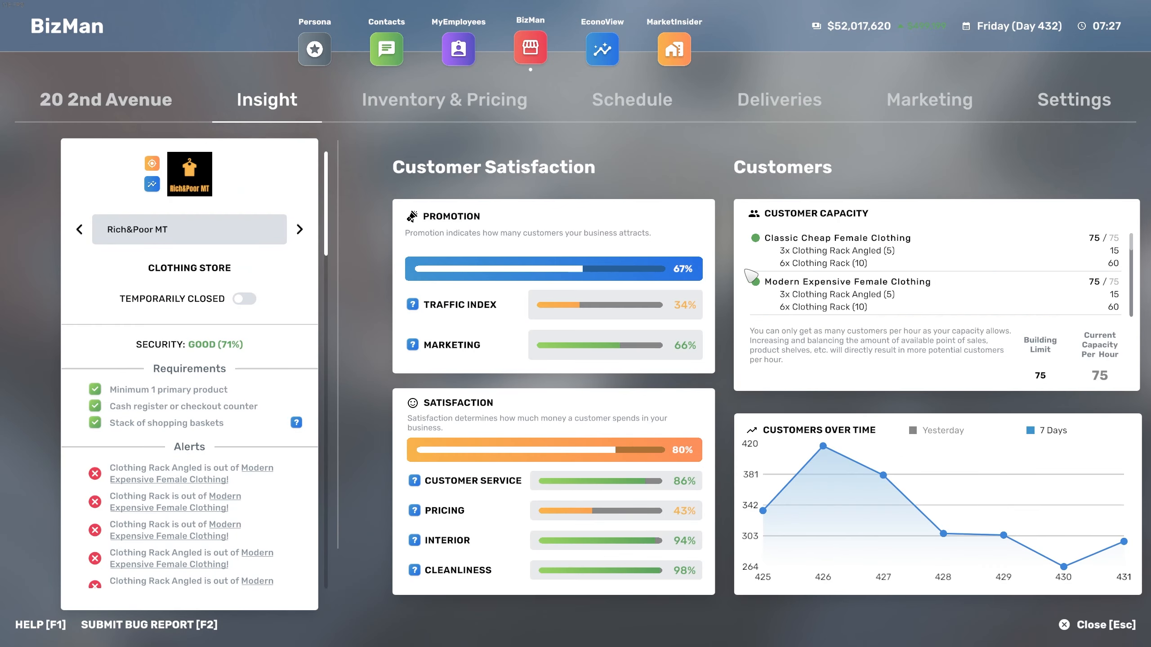
left_click(104, 99)
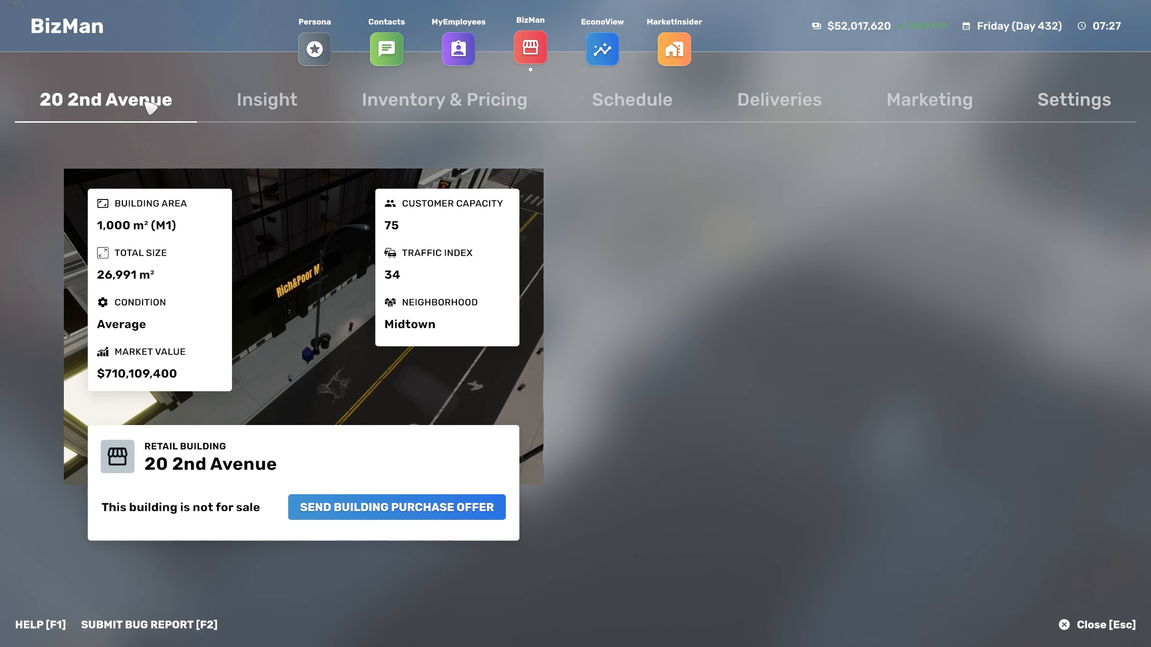
mouse_move(353, 336)
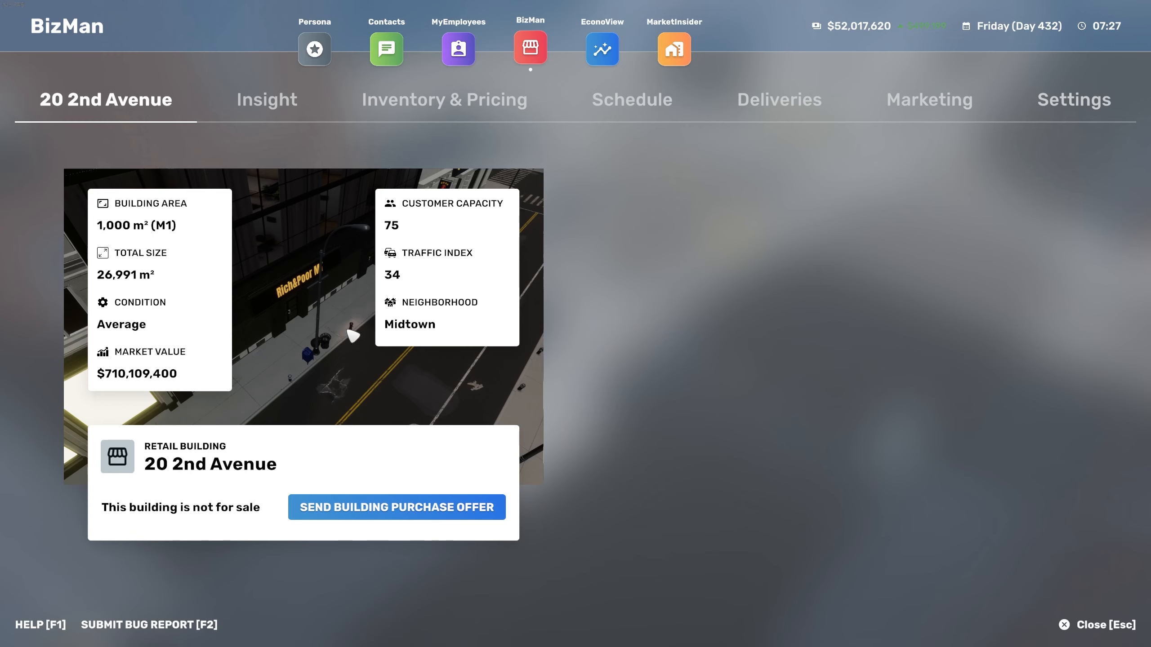
mouse_move(533, 343)
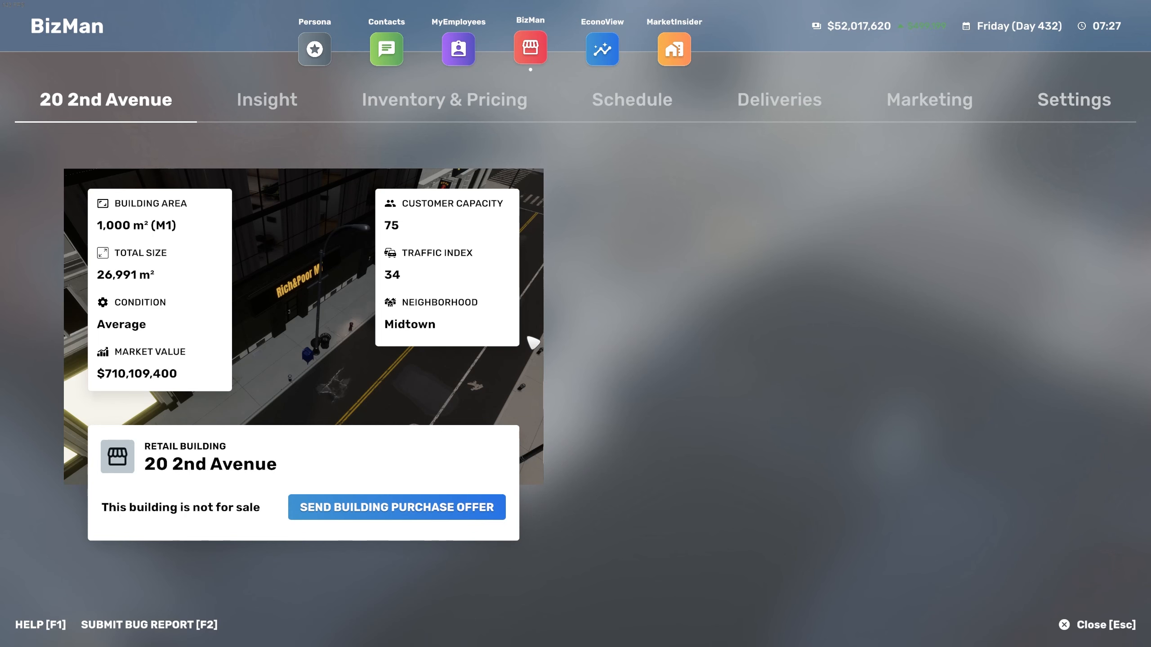
Change the store's business type to Electronics Store and rename it Mega Tech World.
left_click(1073, 100)
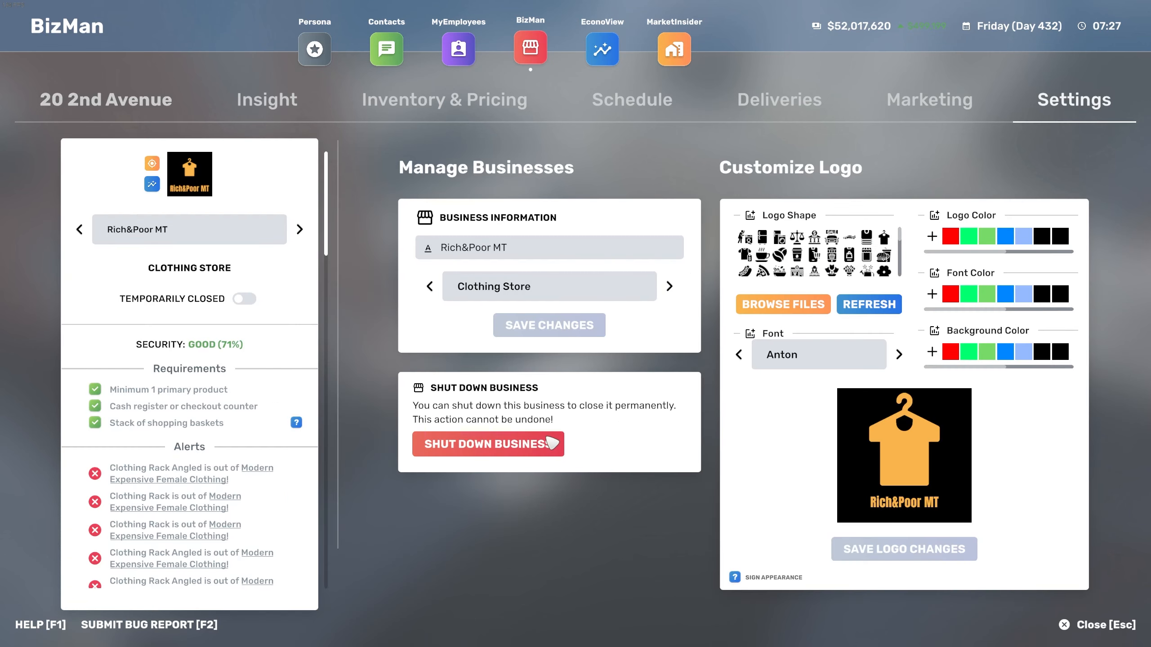
left_click(548, 286)
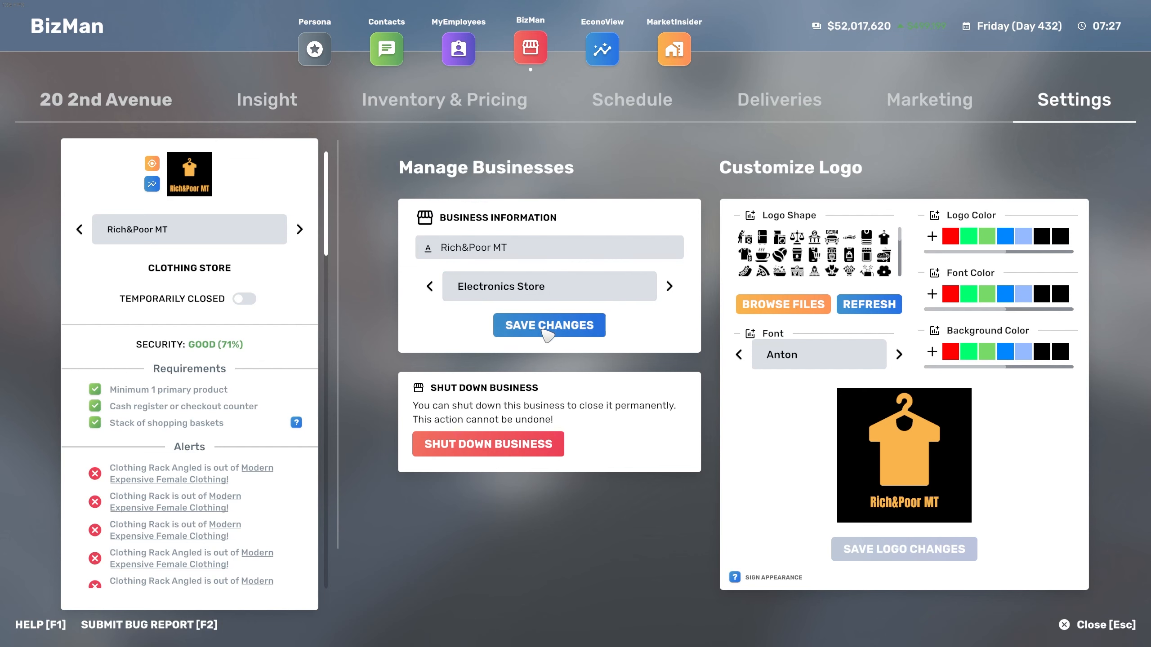
left_click(548, 325)
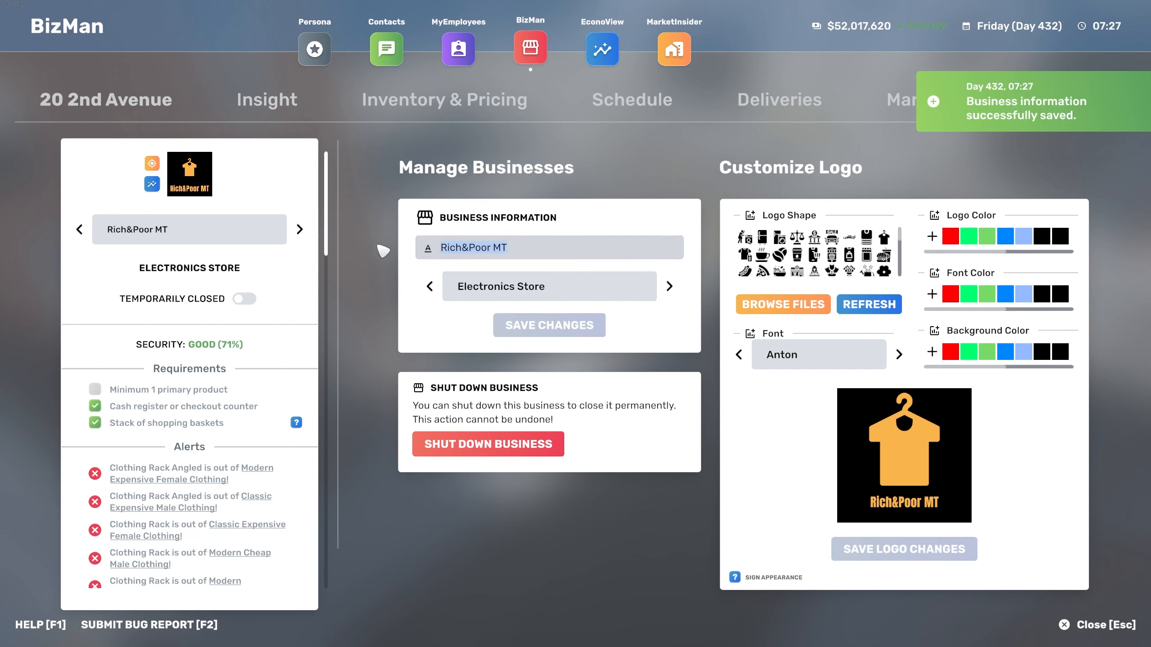
type("Mega Tech Wor")
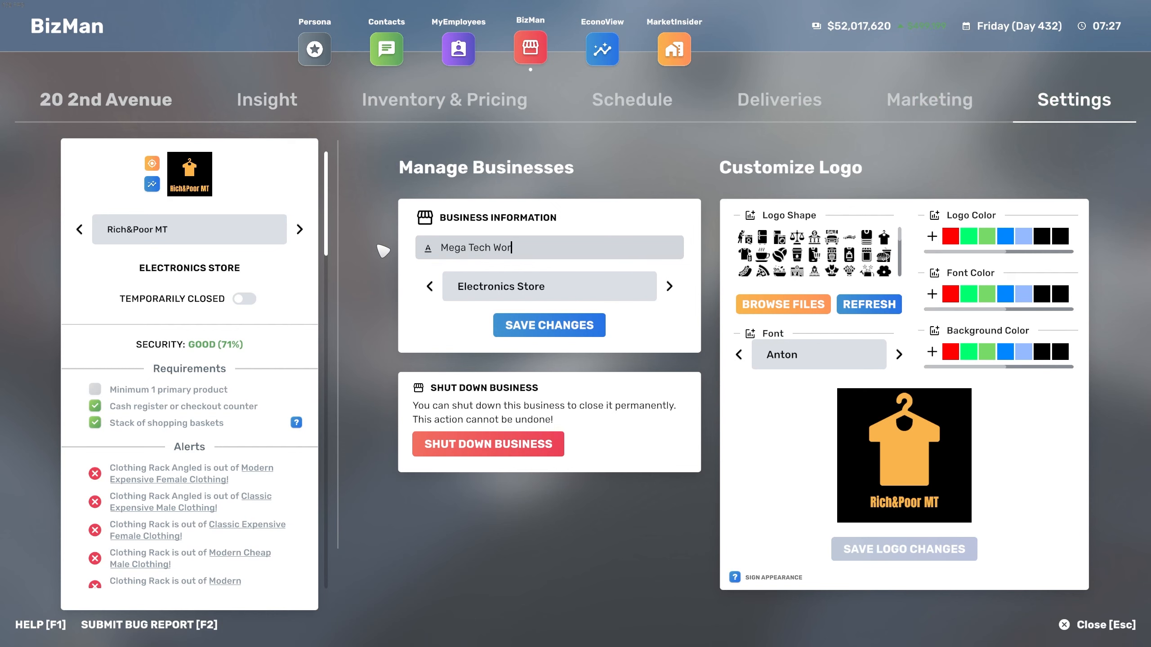
left_click(548, 324)
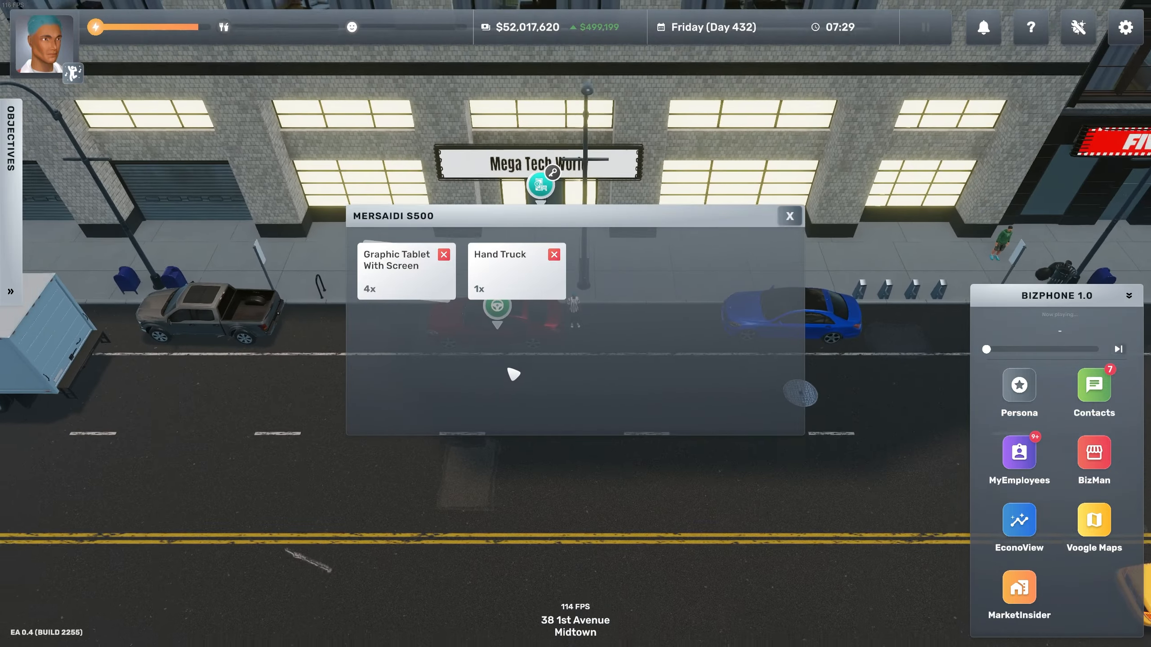
Close the trunk and set the 2 1st Avenue installation firm as the destination.
left_click(1092, 387)
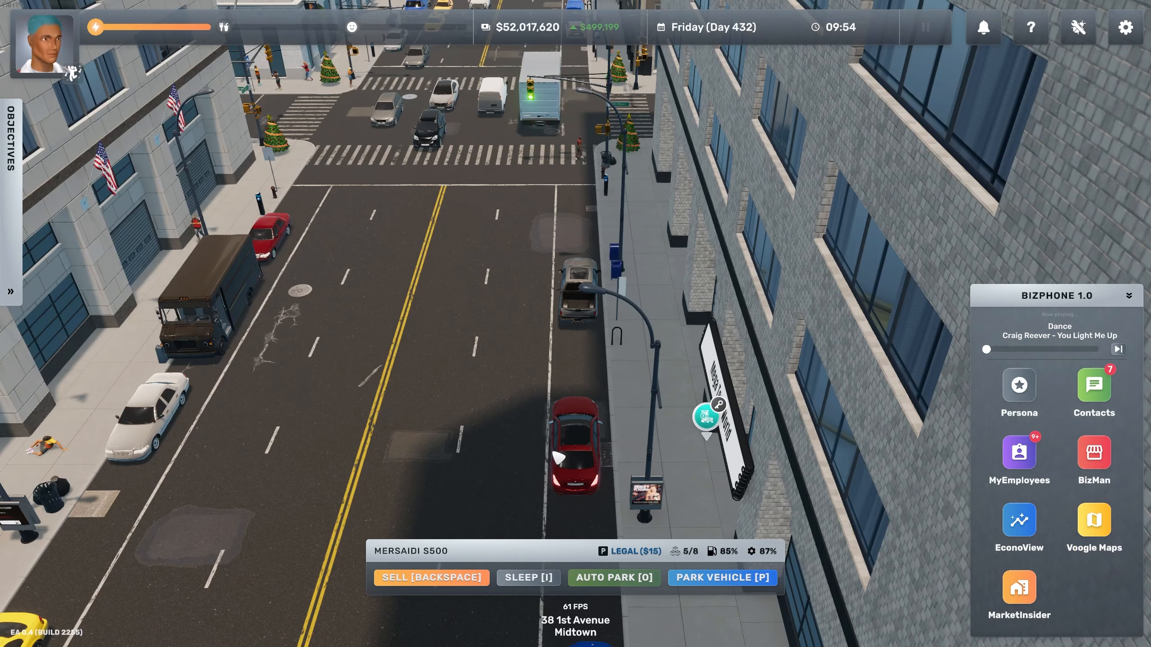
left_click(1092, 524)
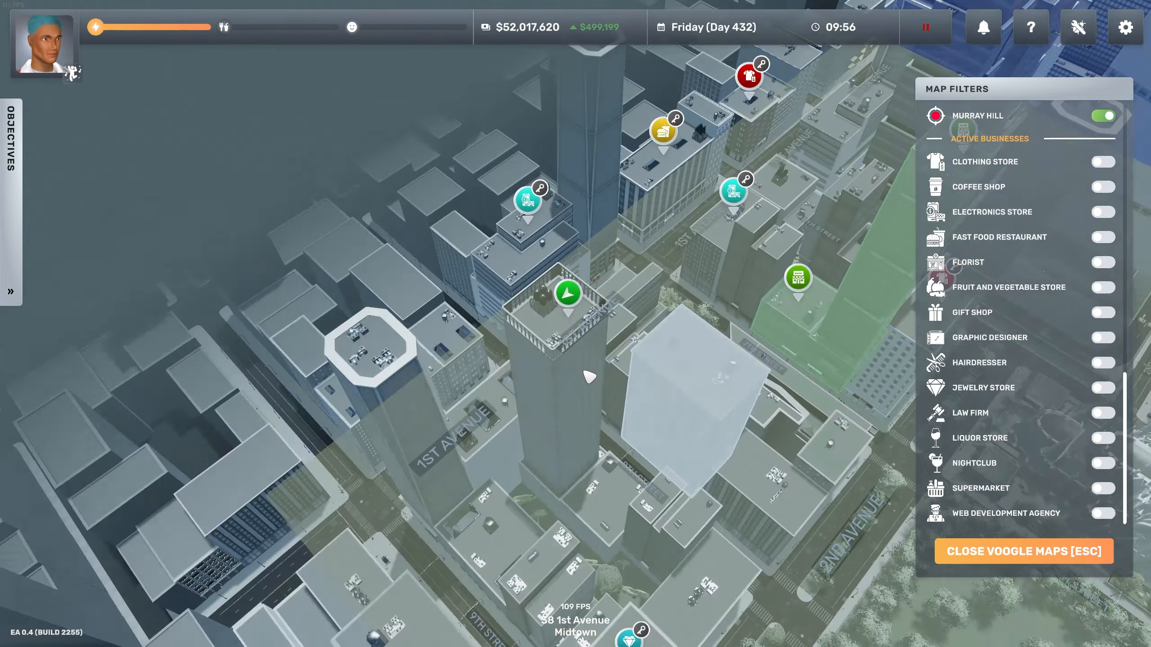
left_click(567, 293)
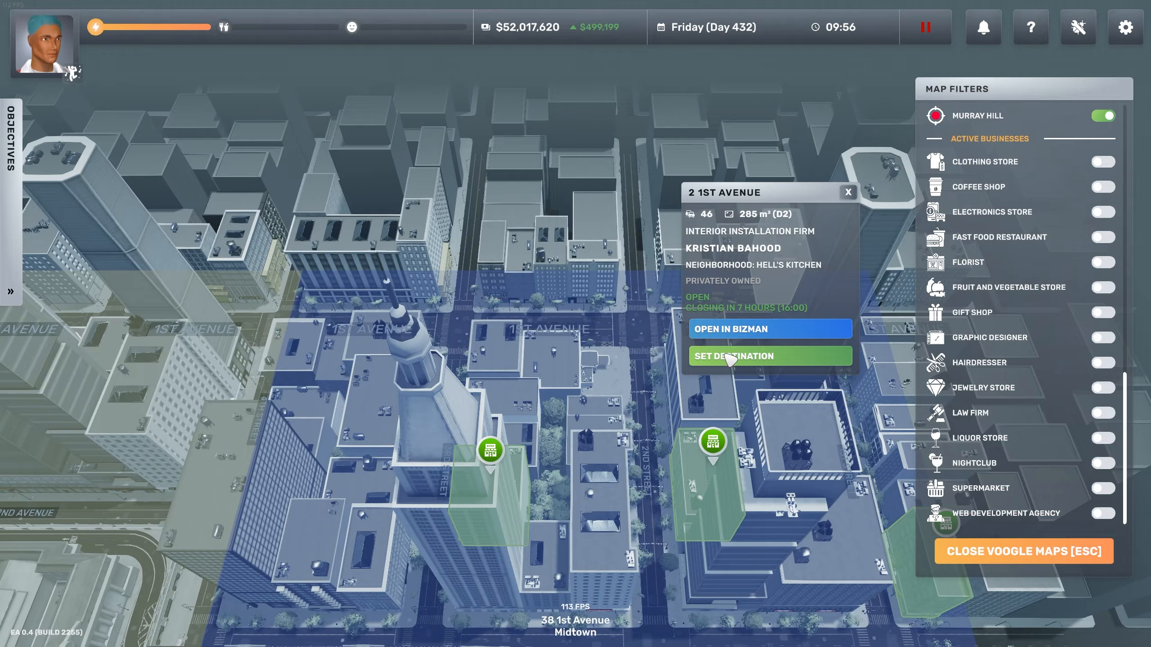
left_click(770, 356)
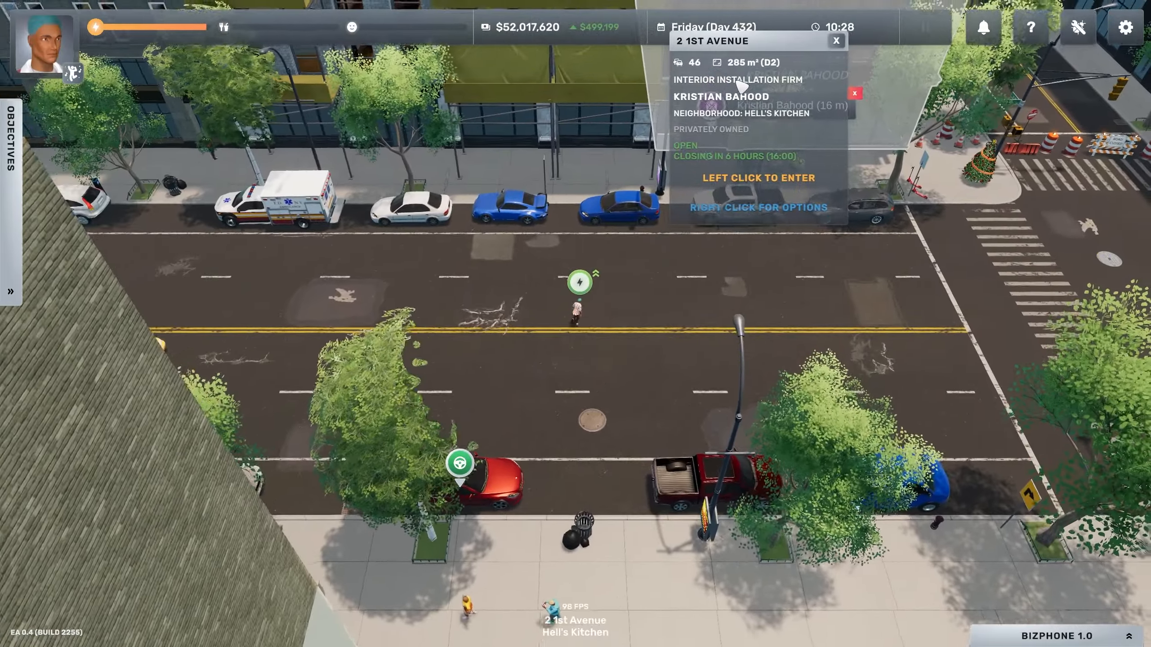
Preview a Modern electronics store design for an M1 retail building at the terminal.
left_click(758, 178)
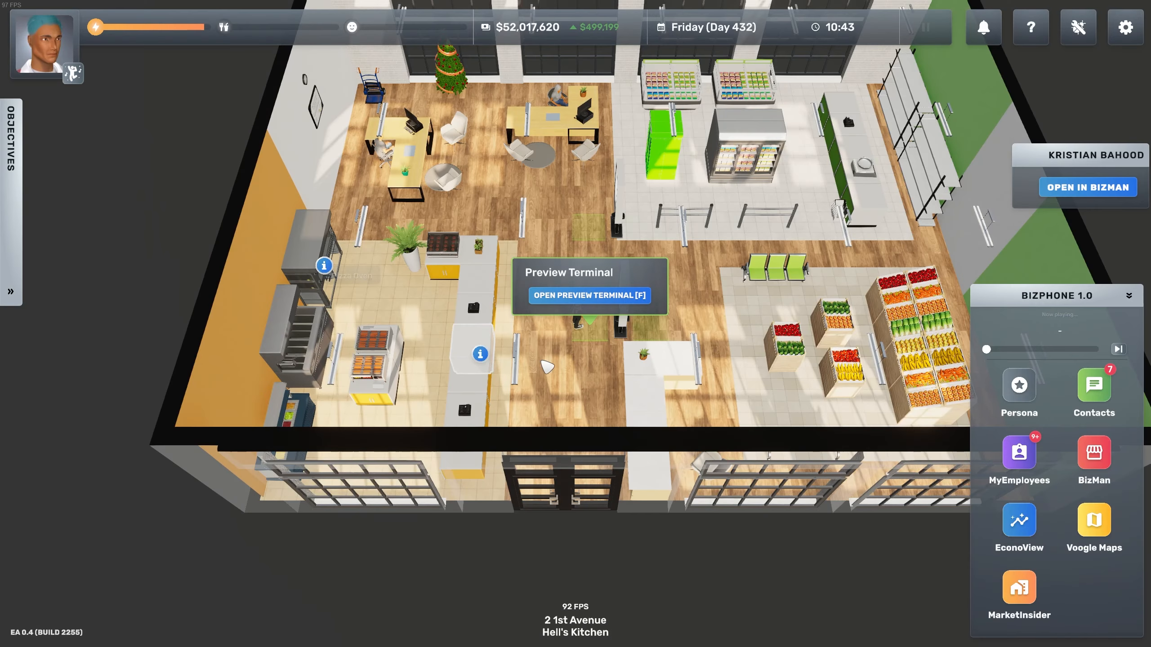
left_click(591, 295)
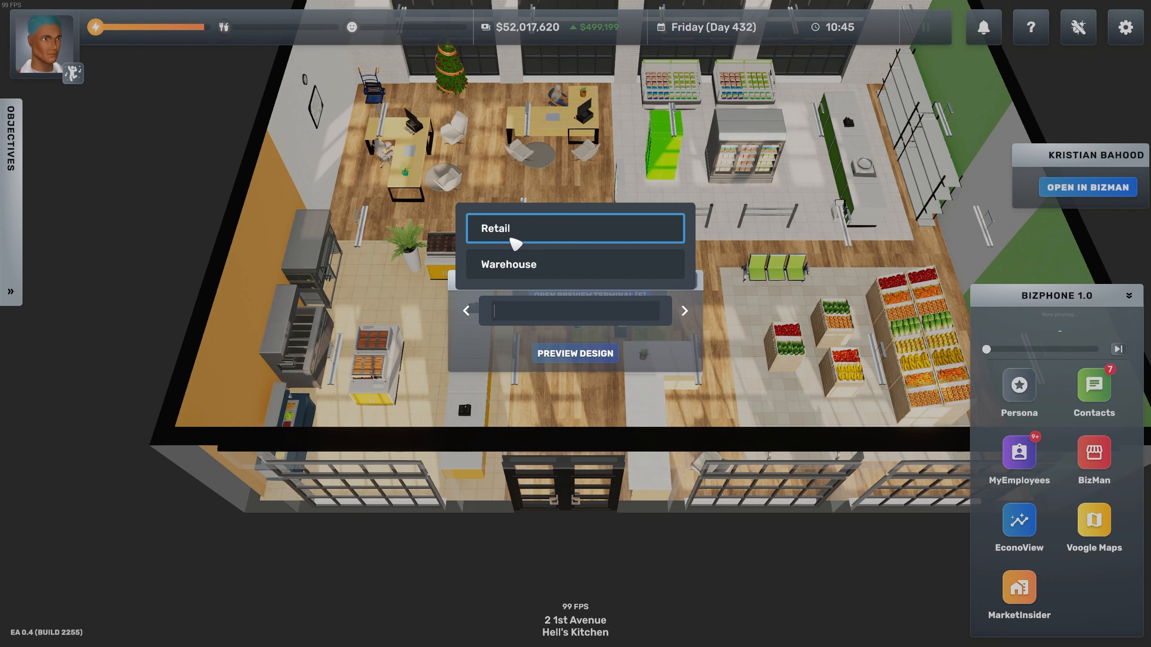
left_click(575, 228)
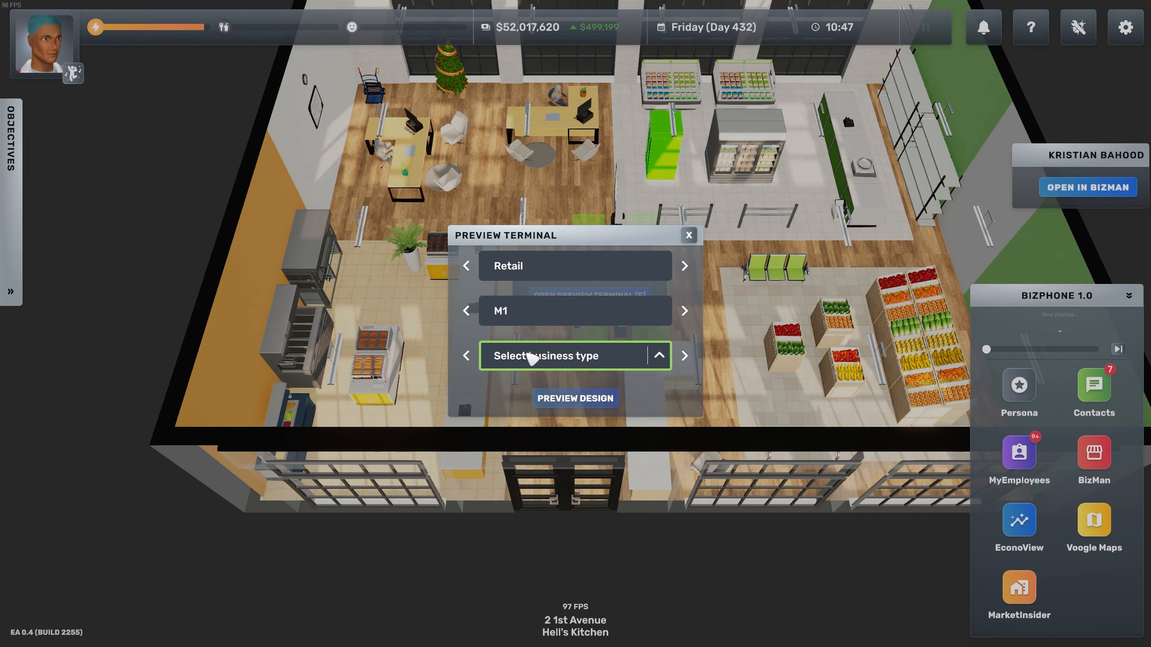
left_click(574, 356)
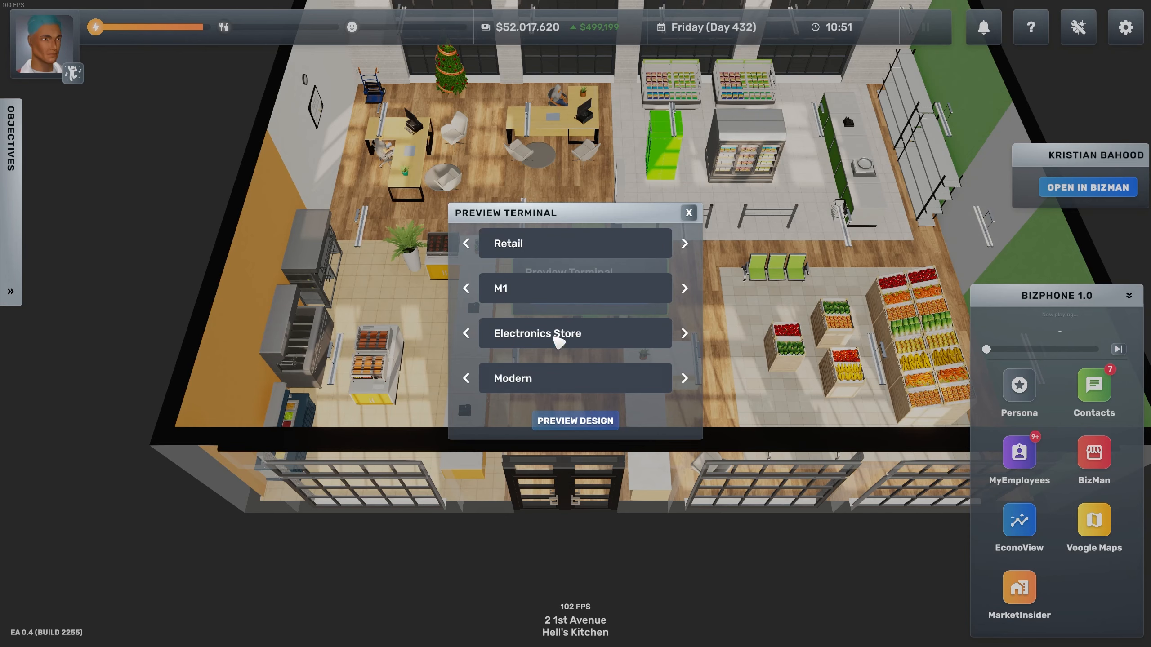
left_click(575, 421)
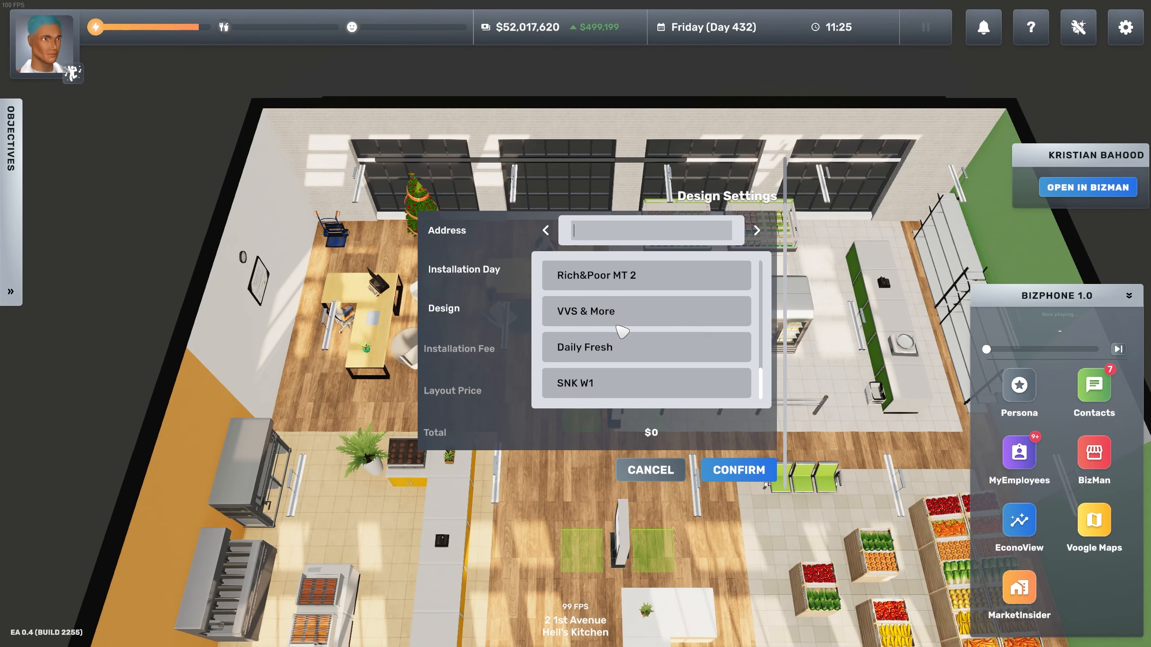
Order the Modern interior for Mega Tech World MT for Day 433, selling the old interior.
type("me")
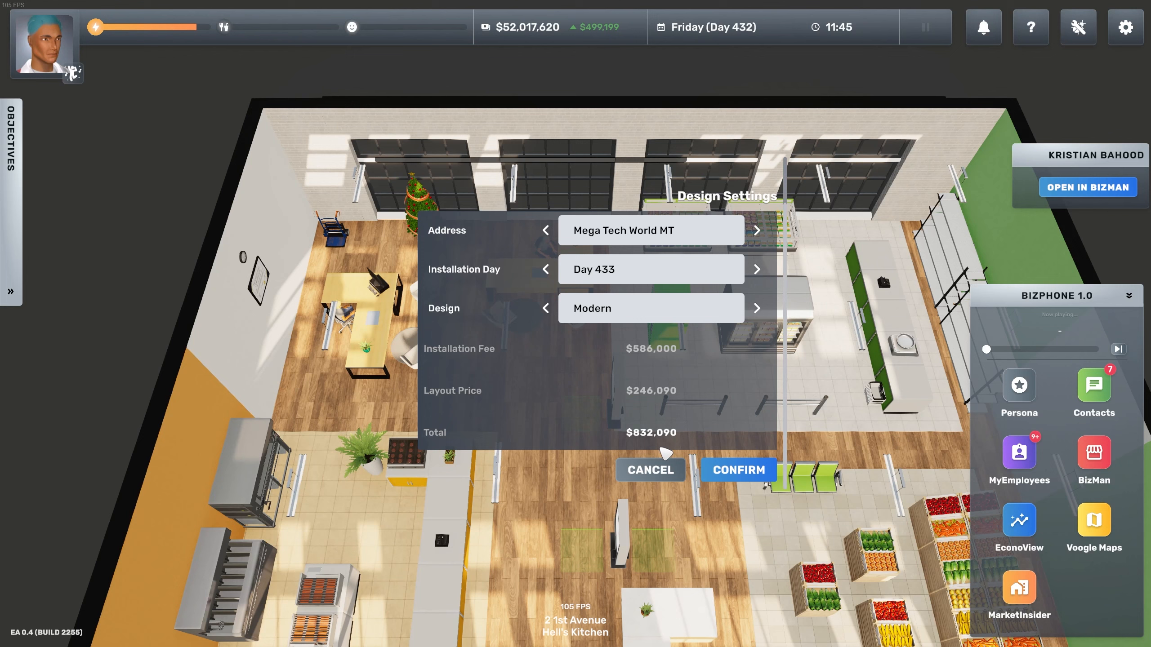
mouse_move(694, 439)
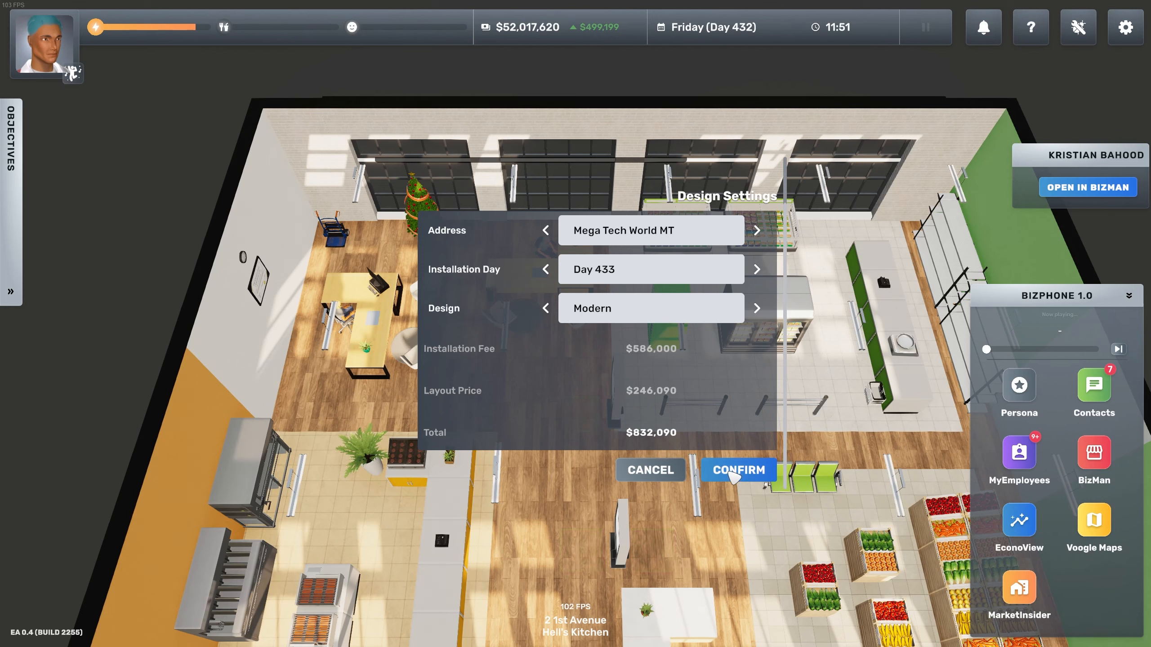
left_click(738, 470)
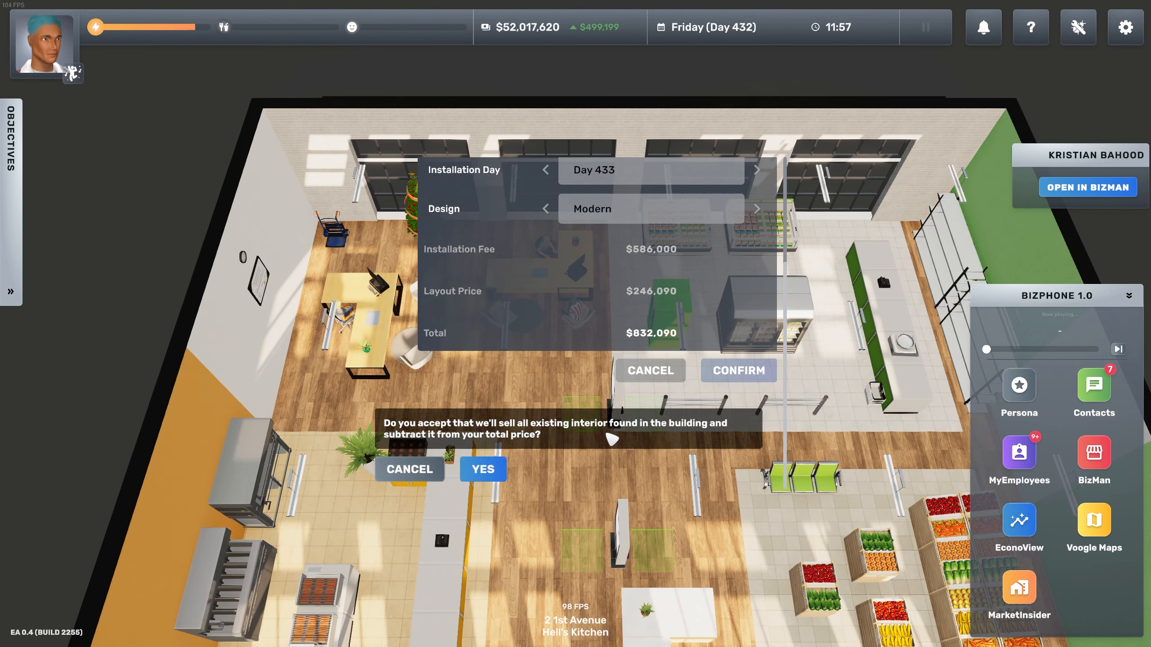
left_click(483, 469)
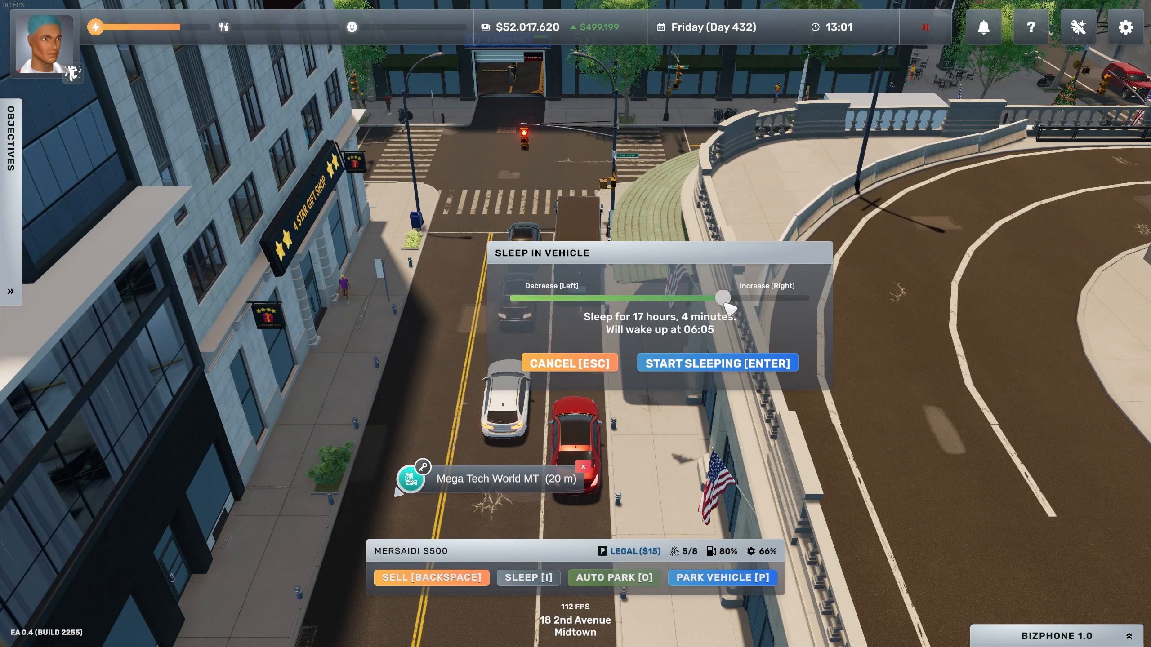
Sleep in the car until Saturday, Day 433.
left_click(716, 363)
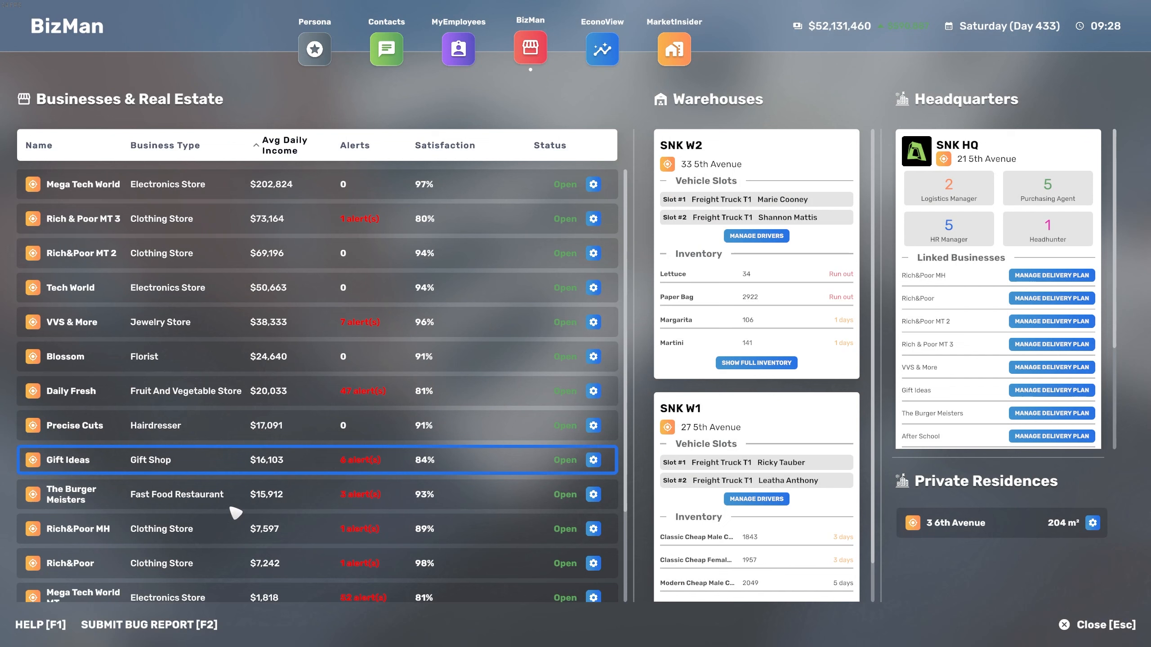
Temporarily close Mega Tech World MT and bring up its staff schedule.
scroll("down", 3)
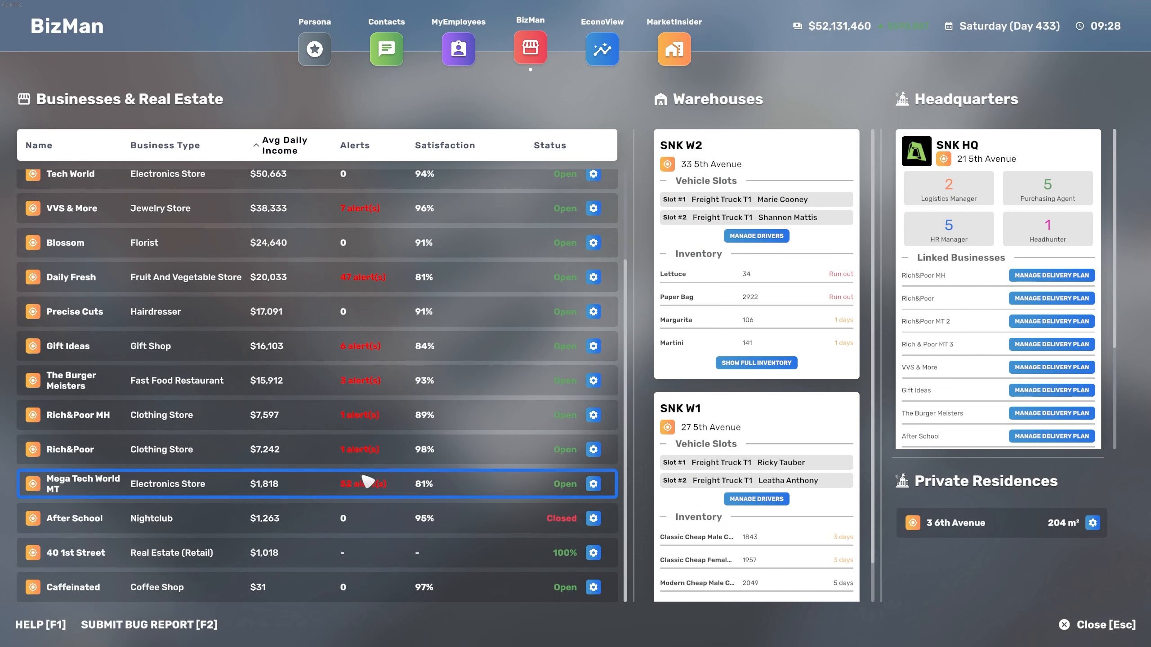
left_click(88, 484)
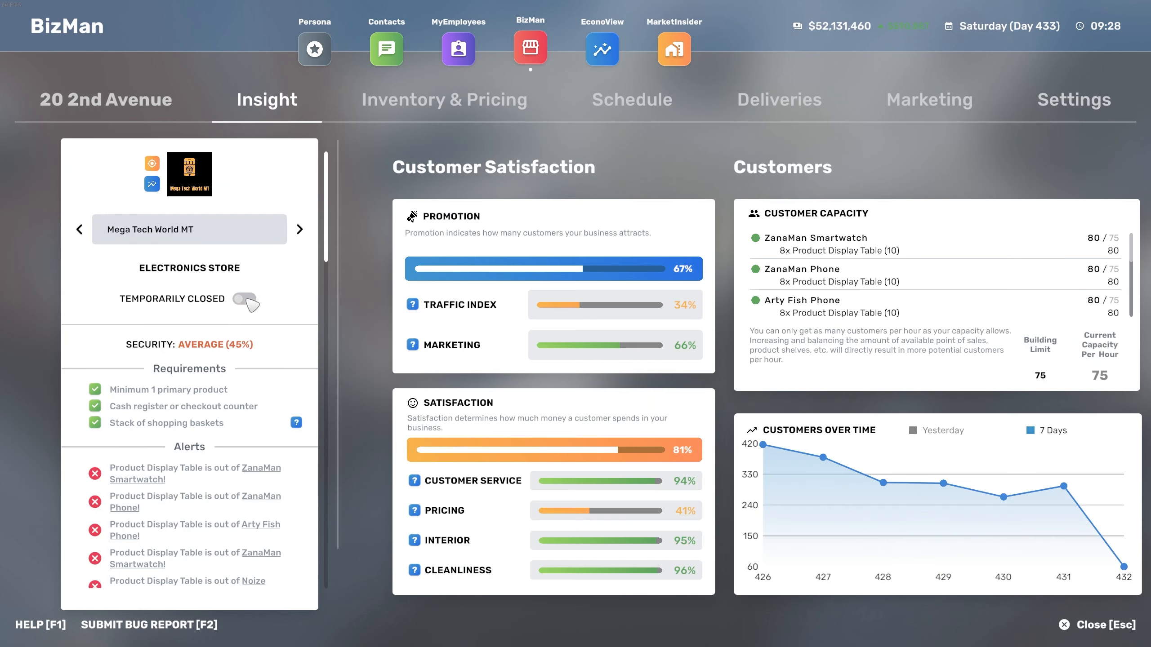
left_click(458, 49)
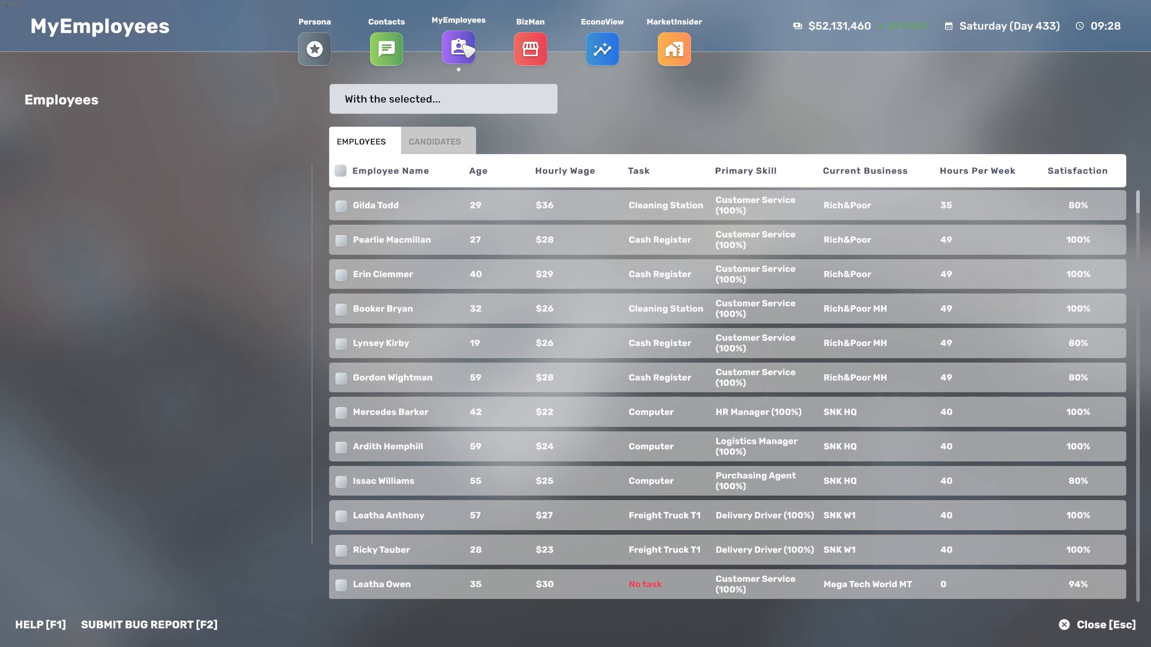
left_click(530, 49)
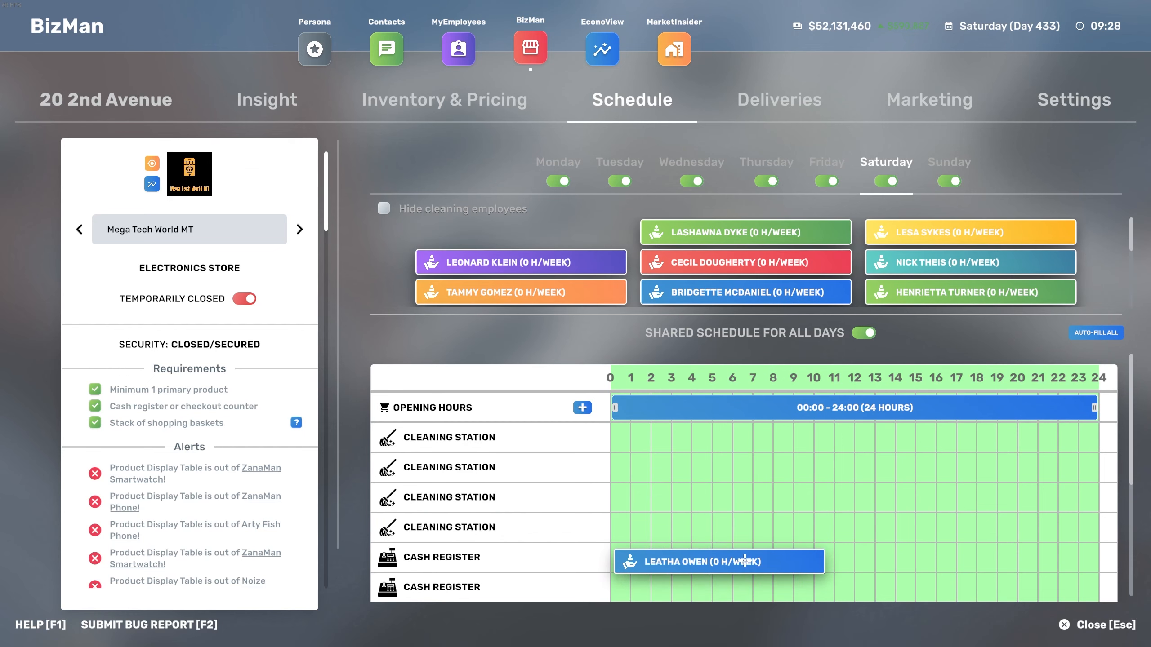
left_click(719, 560)
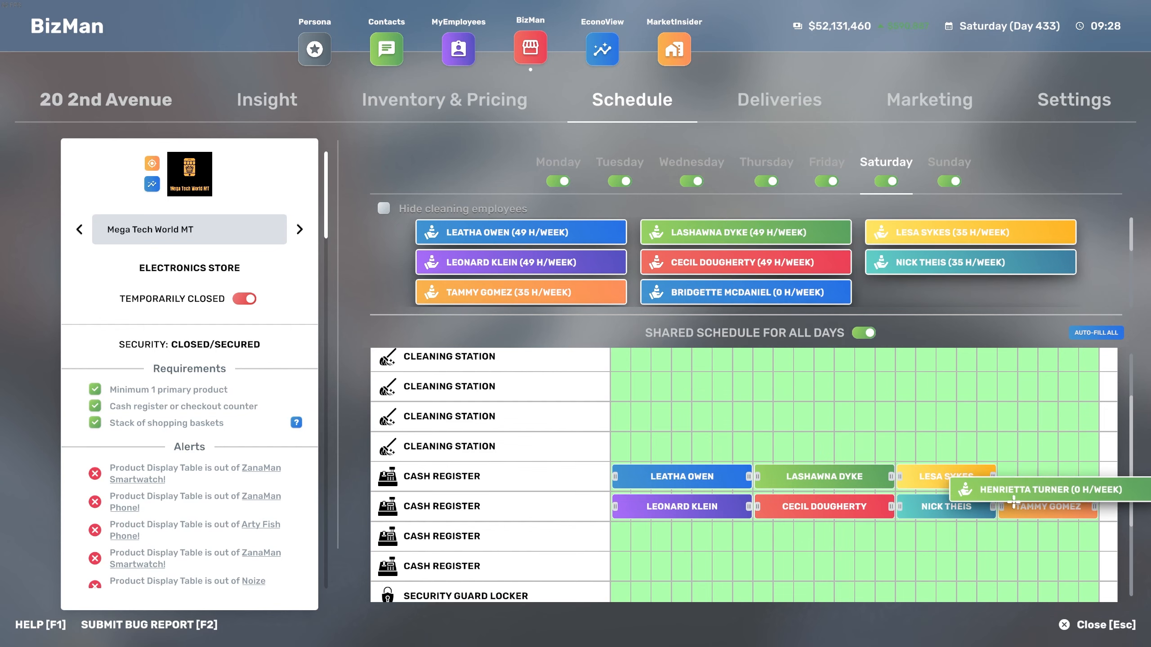
scroll("down", 3)
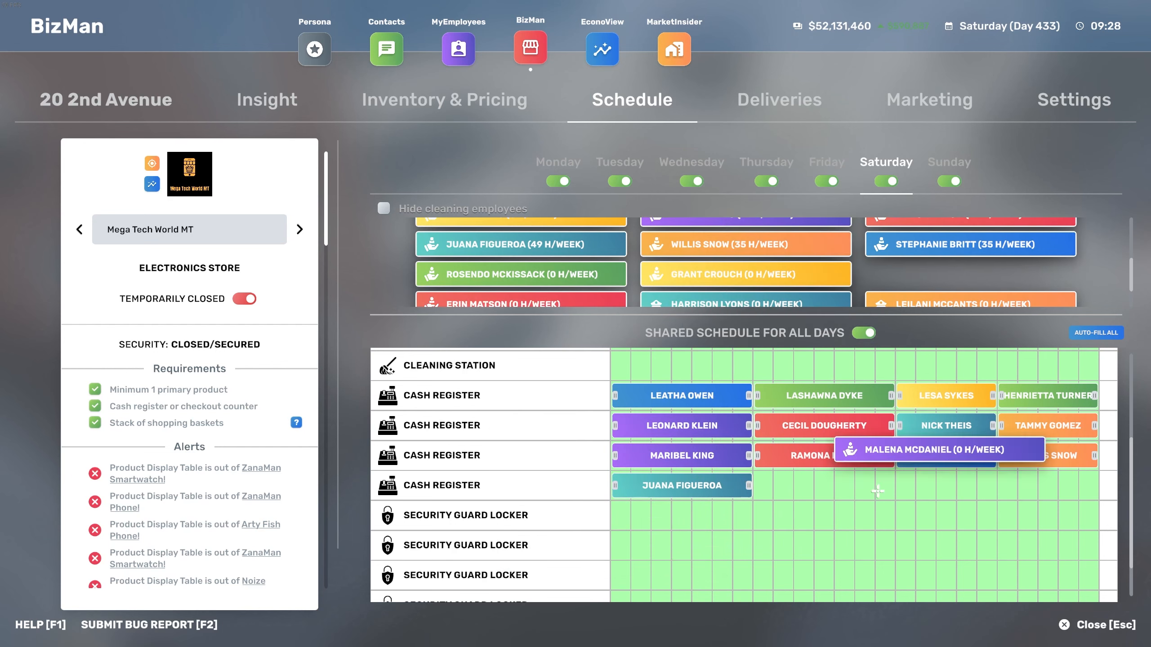
left_click_drag(940, 449, 823, 485)
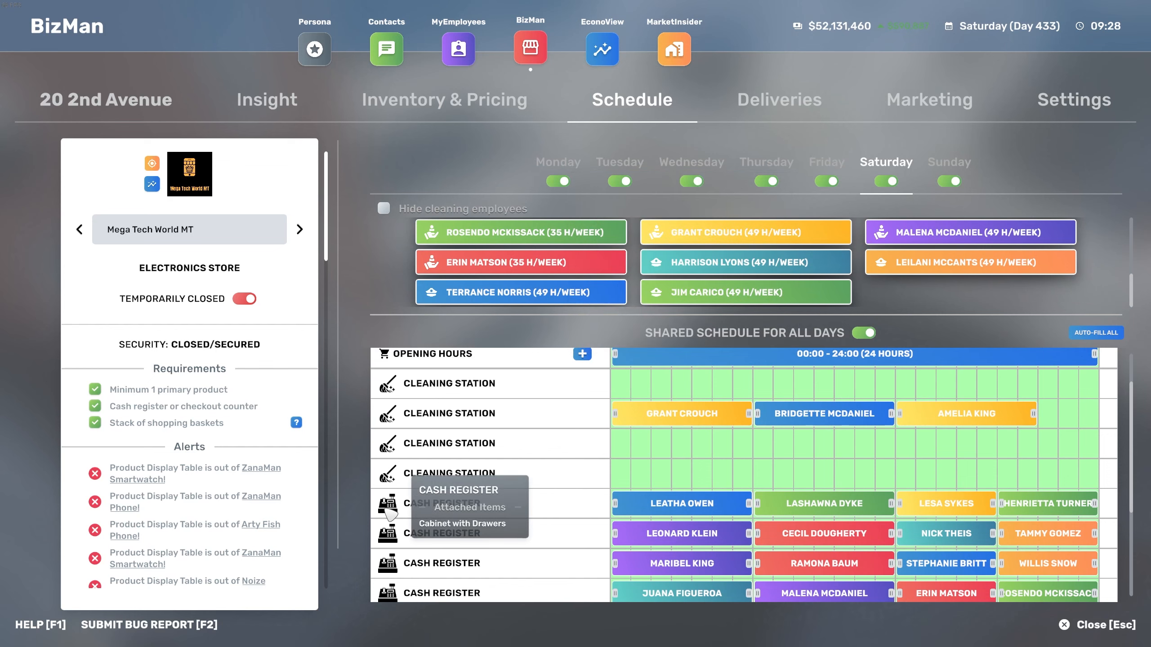
Review Mega Tech World MT's zero-stock inventory and customer insights, then return to the schedule.
left_click(443, 100)
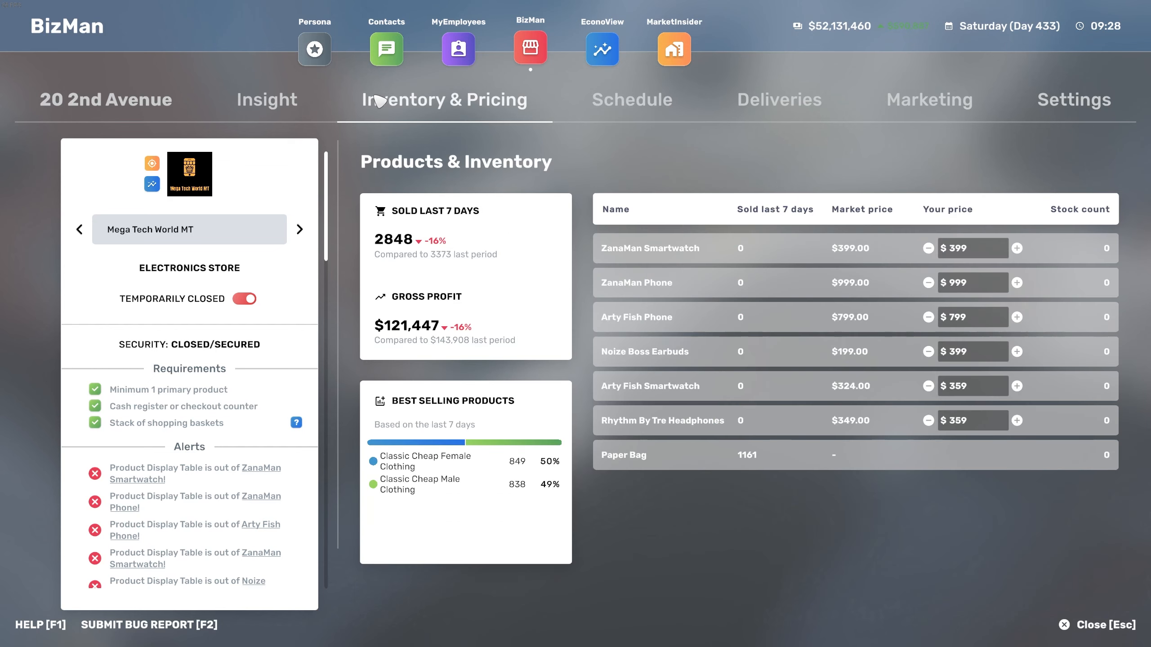
left_click(267, 100)
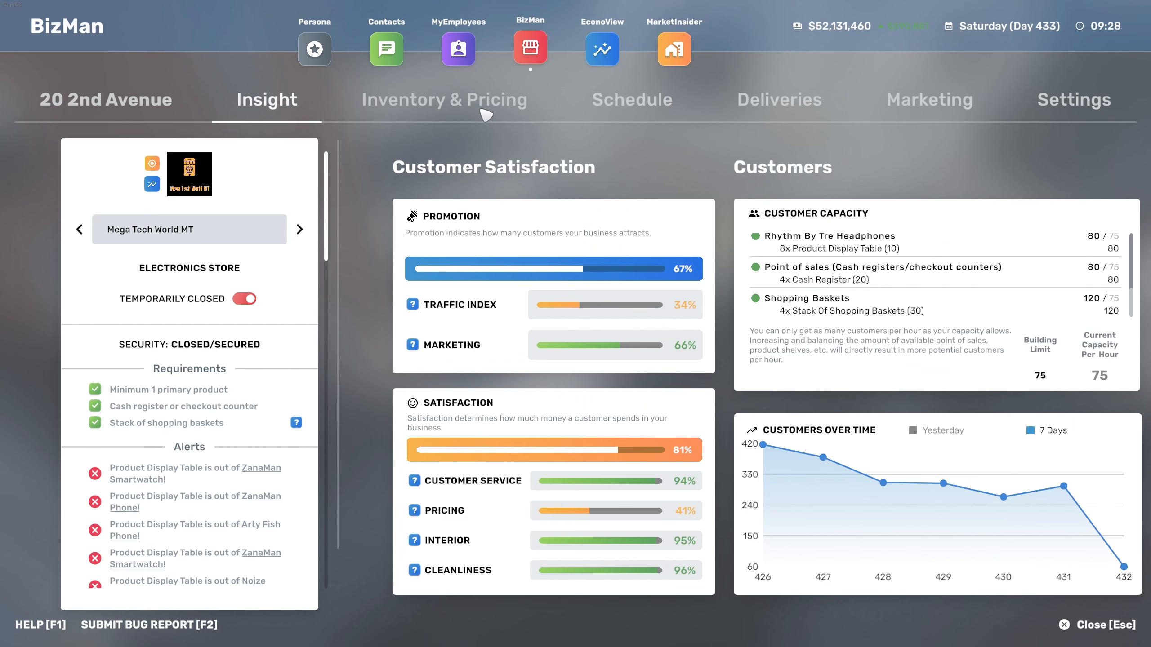
left_click(630, 100)
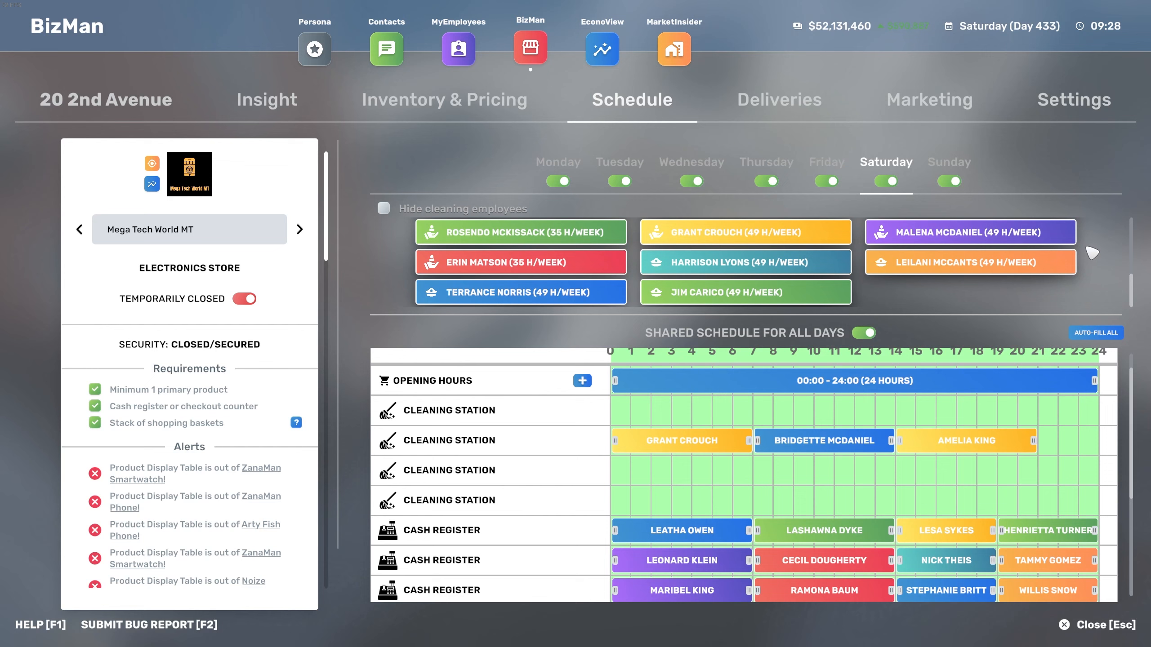
mouse_move(895, 425)
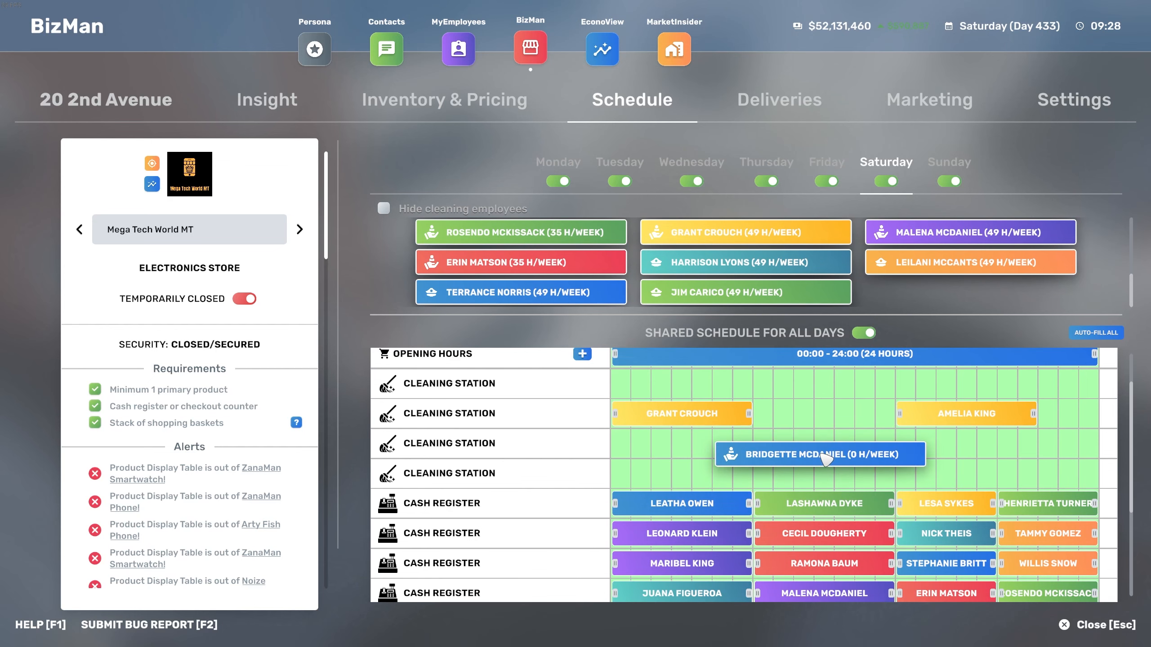
left_click(246, 298)
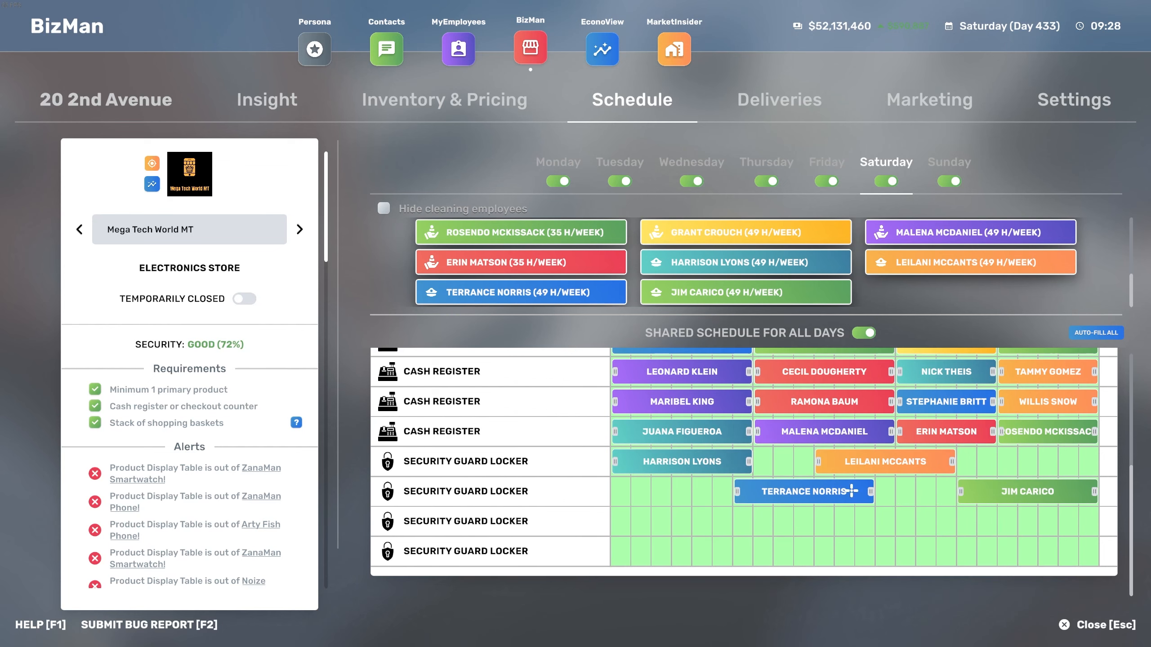
mouse_move(780, 533)
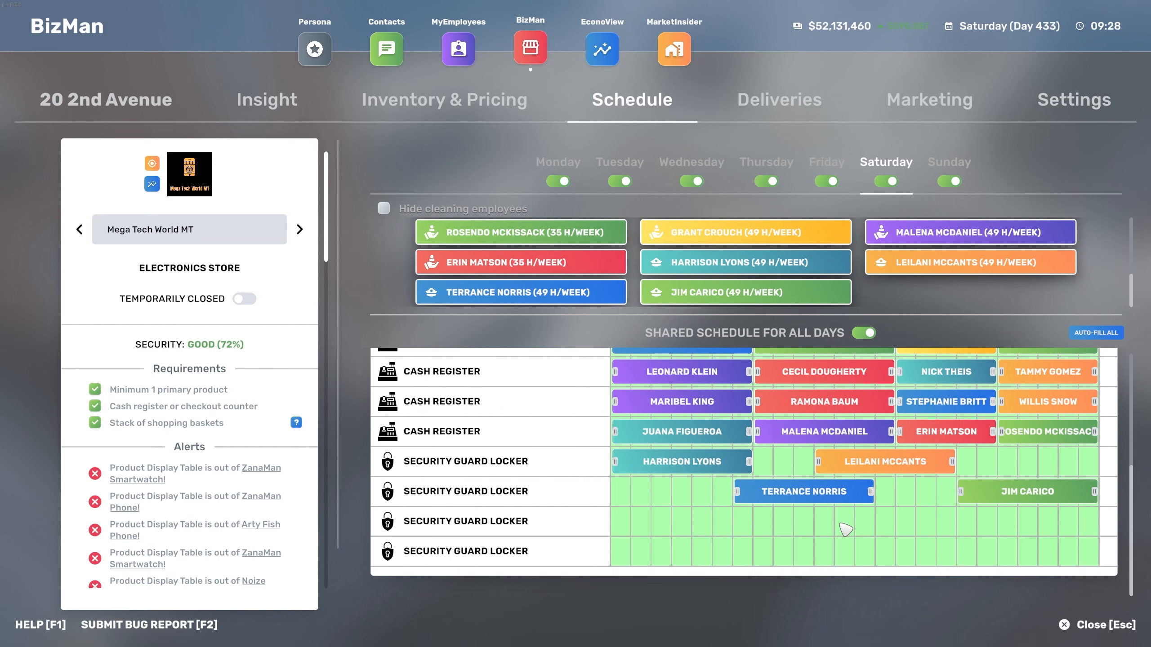
mouse_move(797, 485)
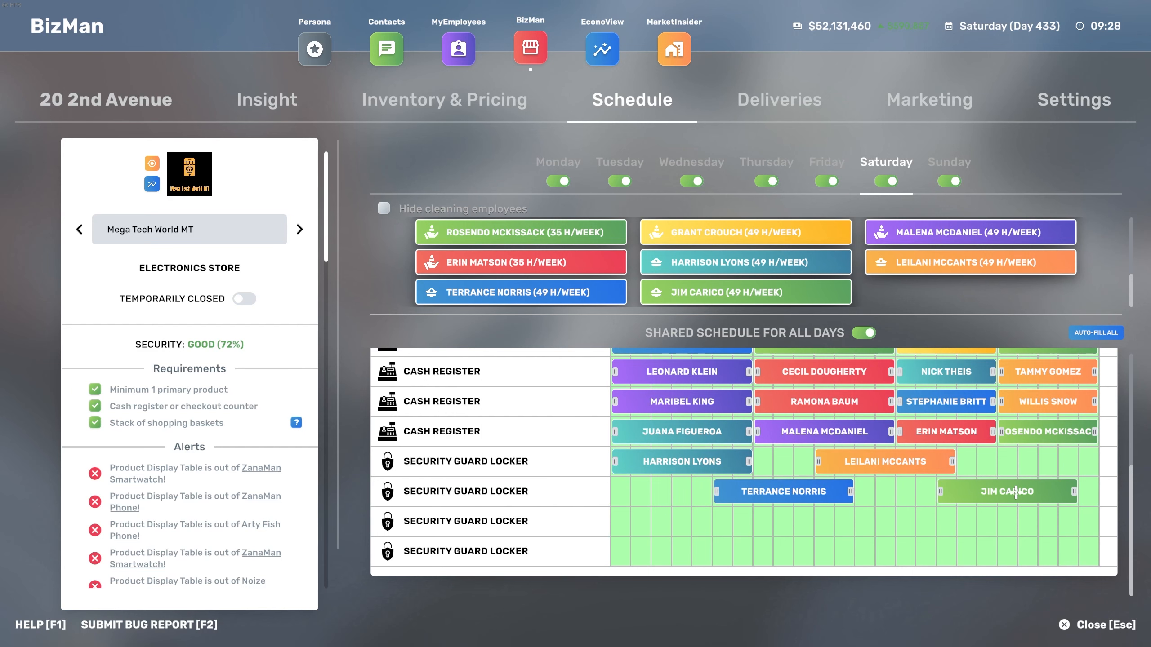
mouse_move(815, 587)
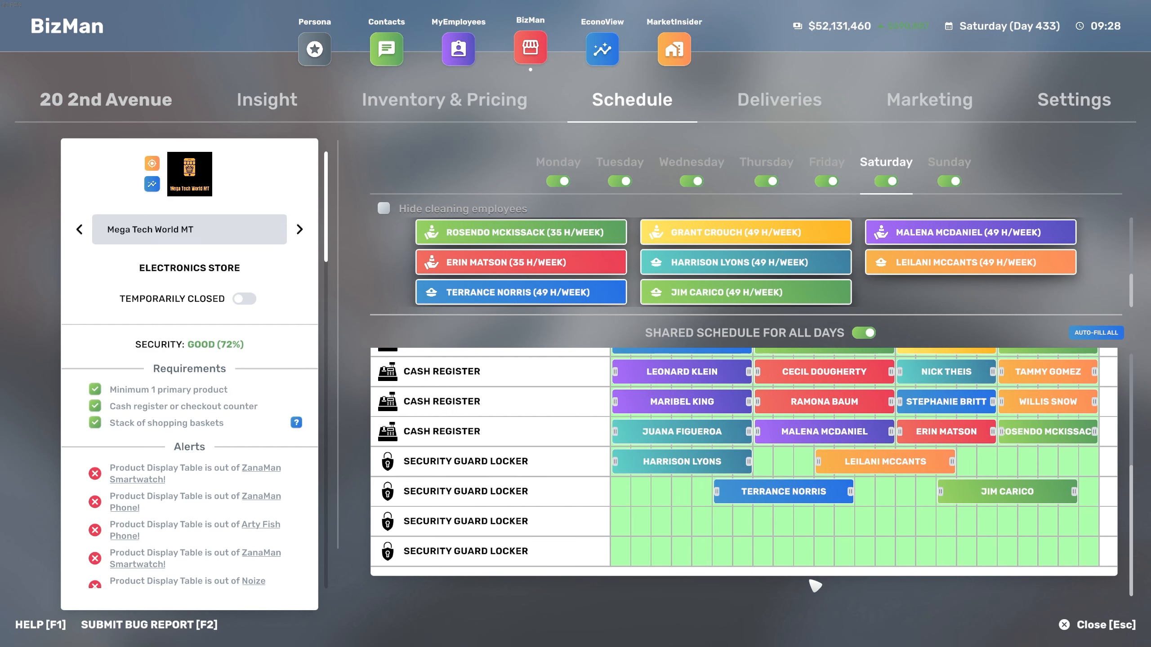
mouse_move(1005, 506)
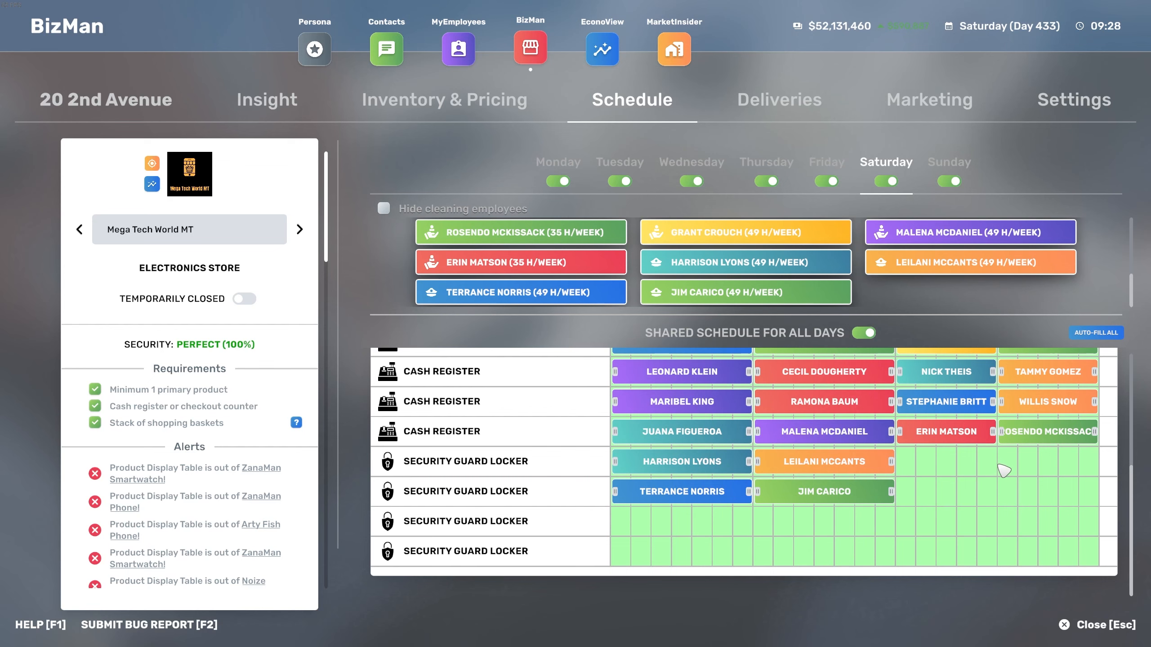
mouse_move(959, 468)
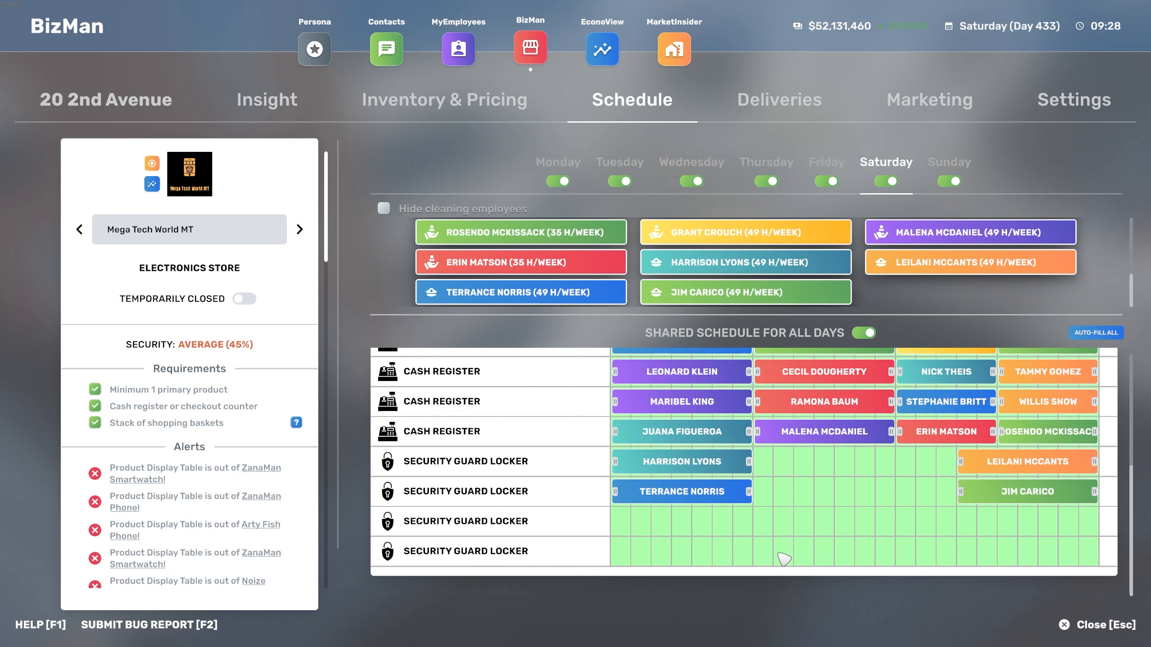
mouse_move(815, 618)
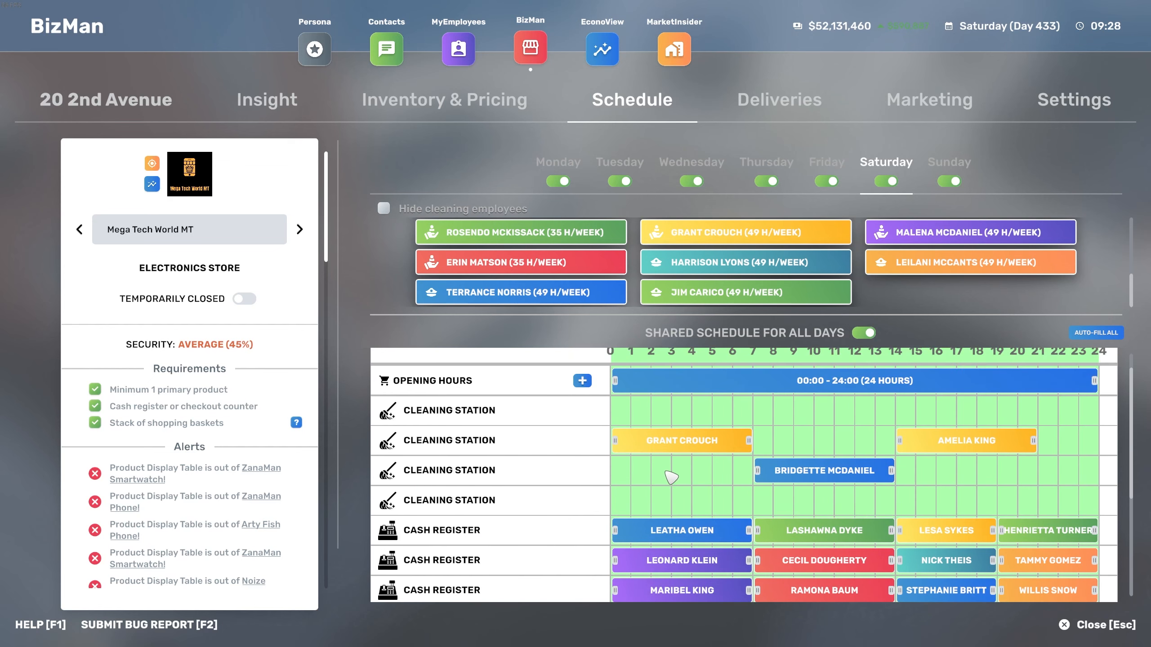
scroll("down", 3)
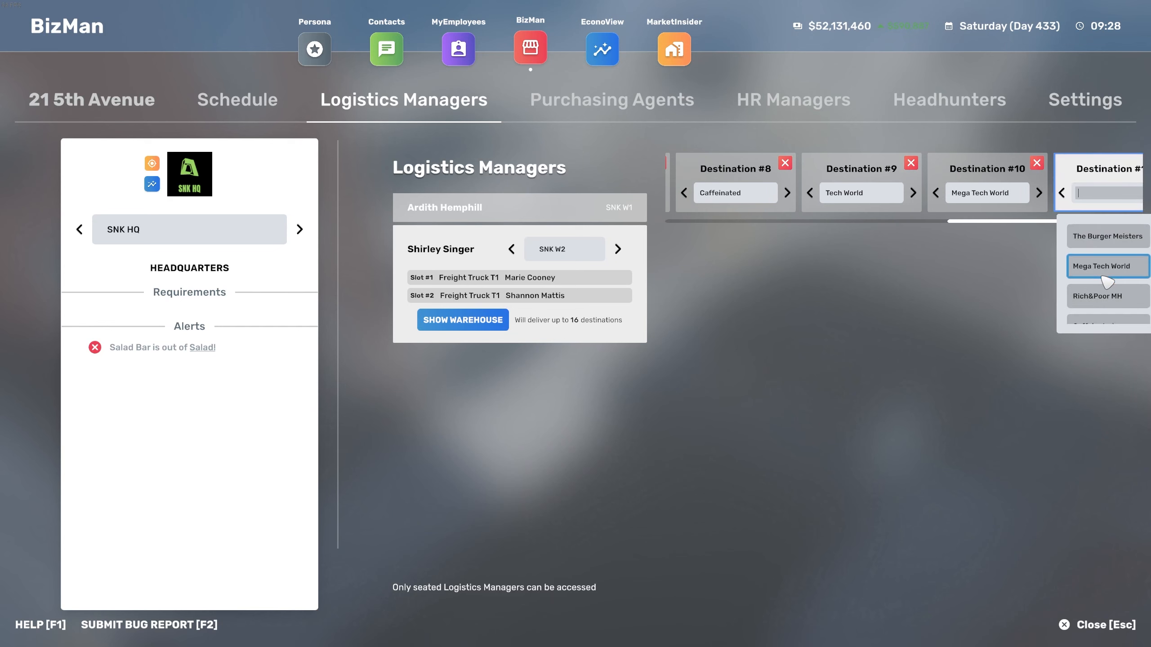
Add Mega Tech World as an extra delivery destination for SNK HQ's logistics manager.
left_click(1108, 265)
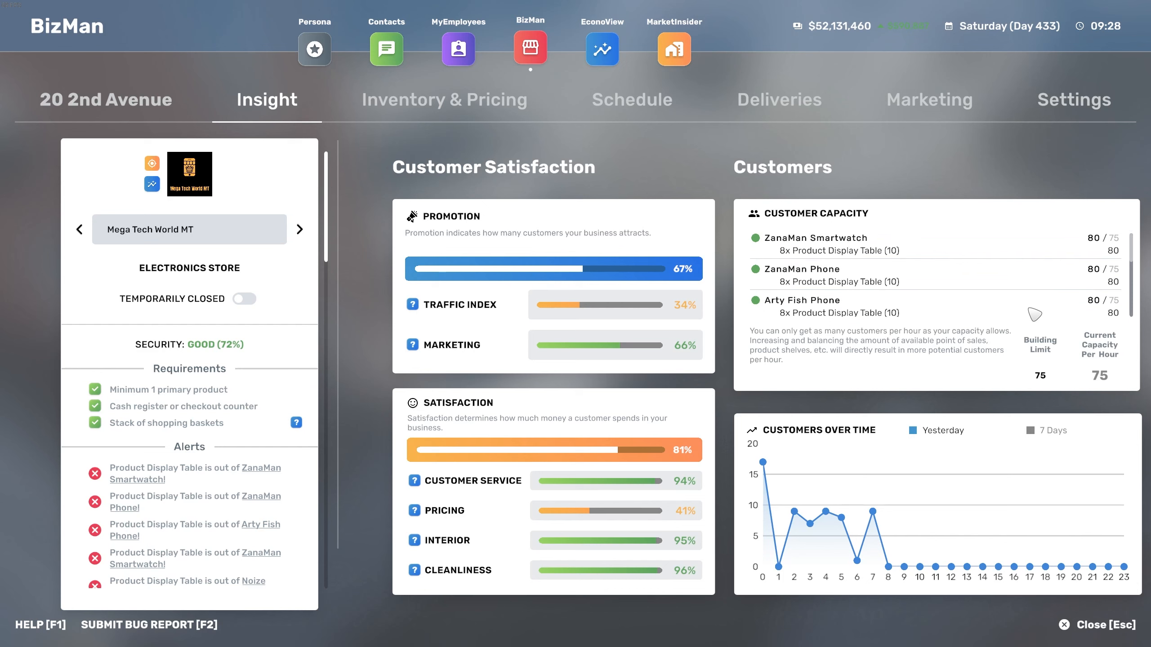
mouse_move(715, 422)
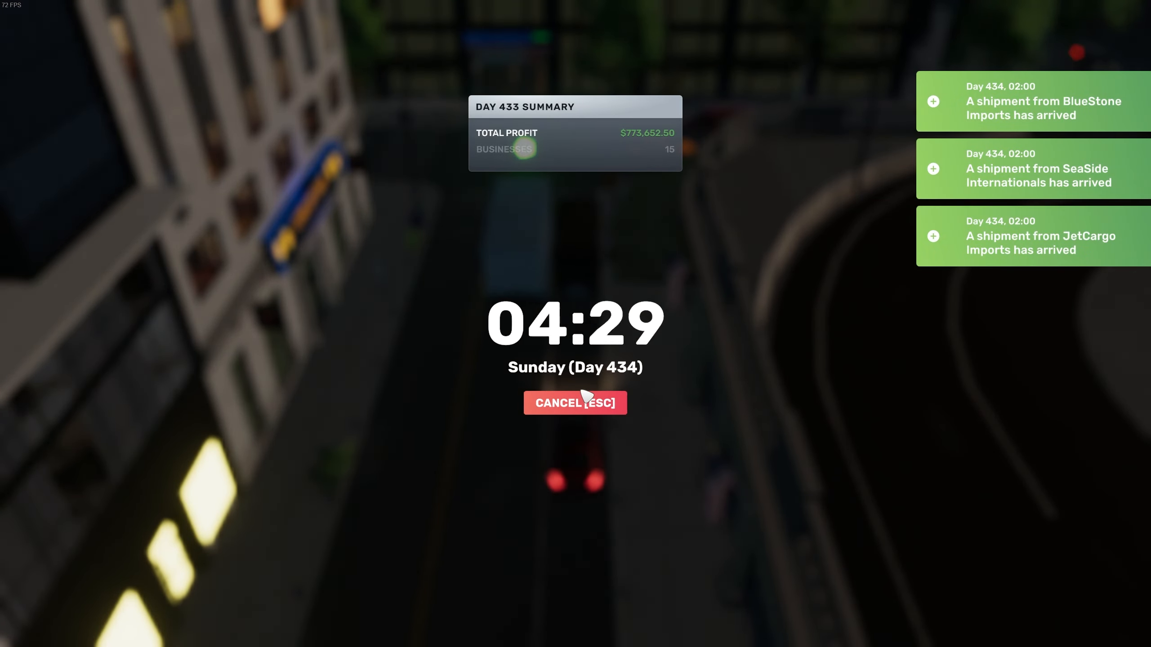
Wake up on Day 434 and open BizMan to check Mega Tech World MT's stock.
left_click(575, 403)
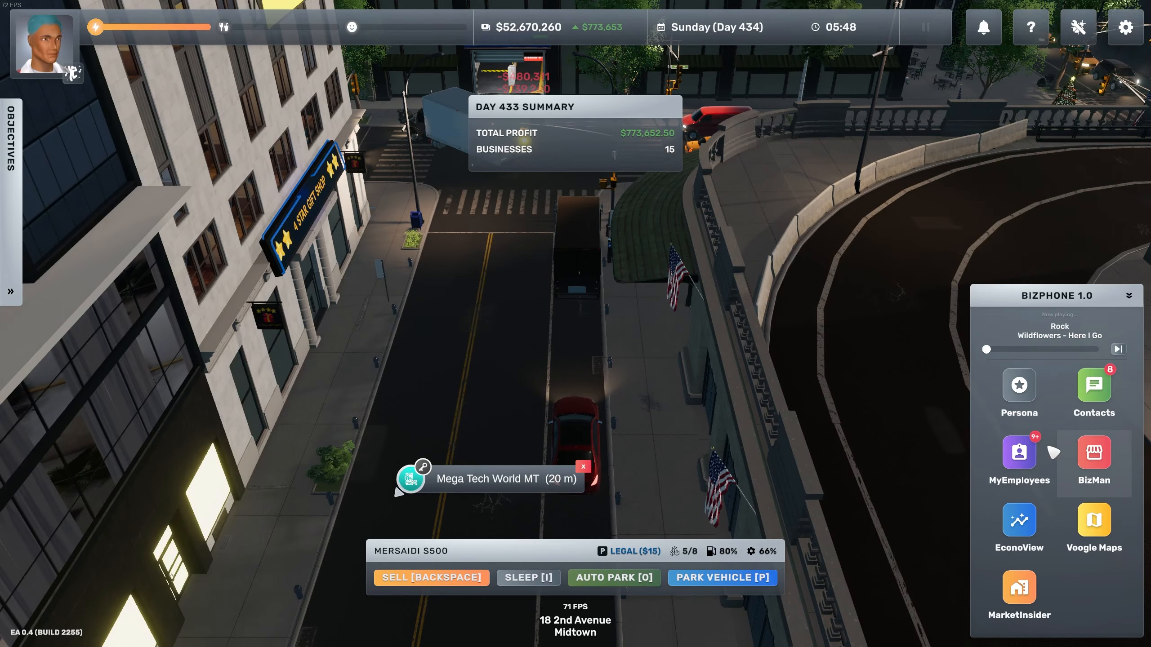
left_click(1093, 453)
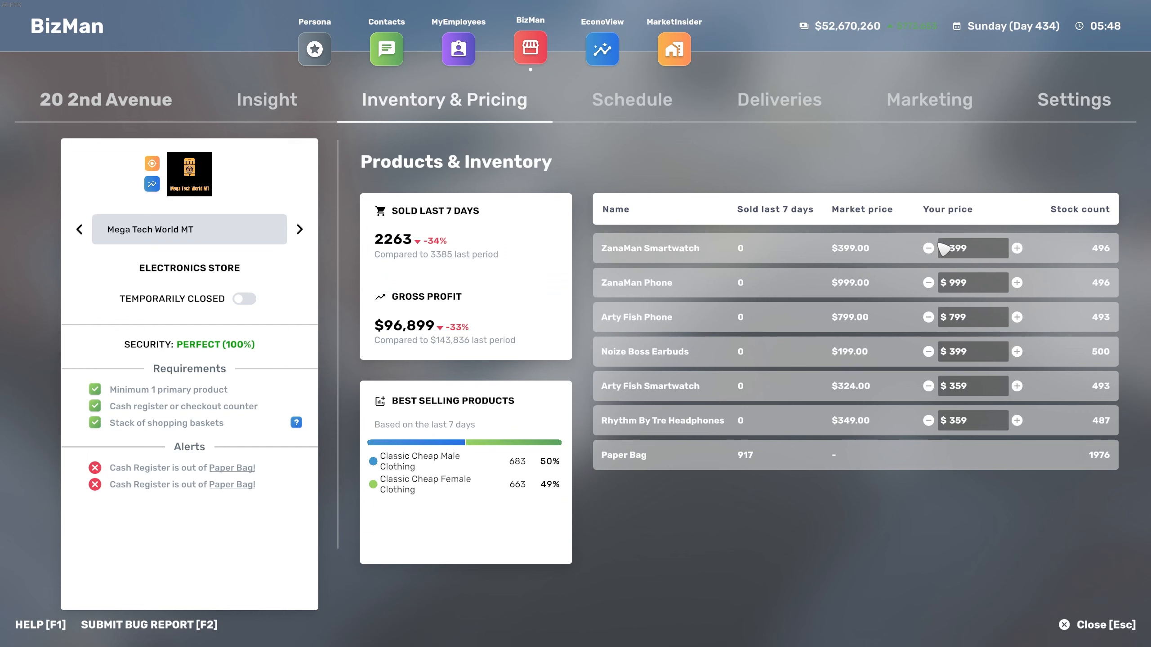
mouse_move(1078, 406)
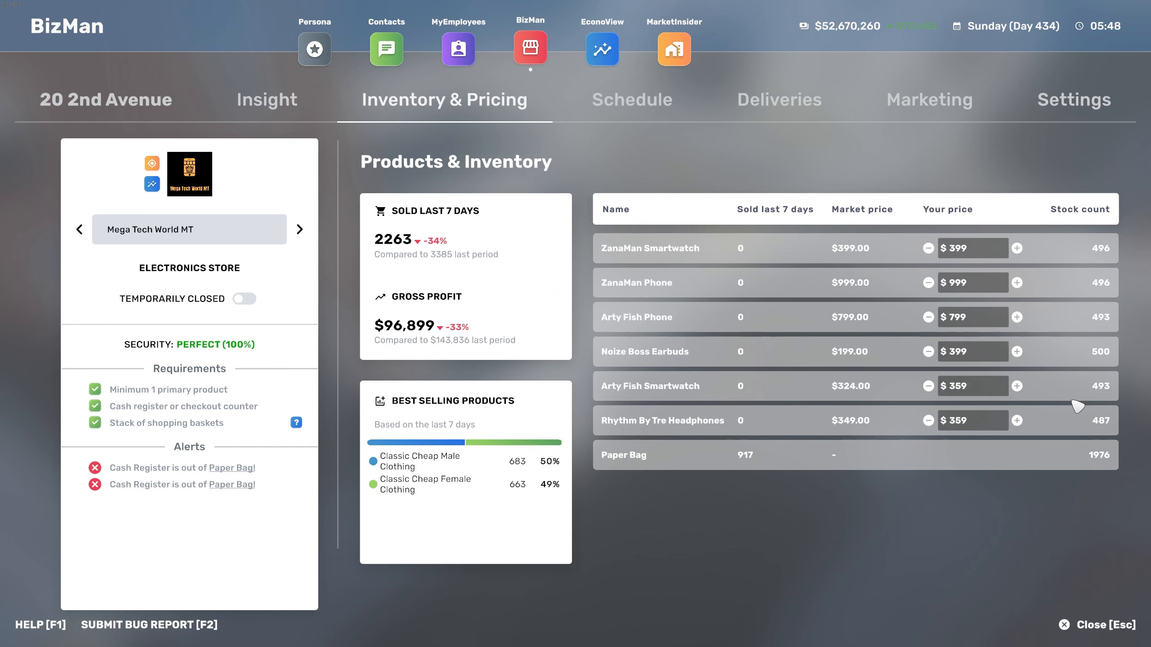
mouse_move(287, 107)
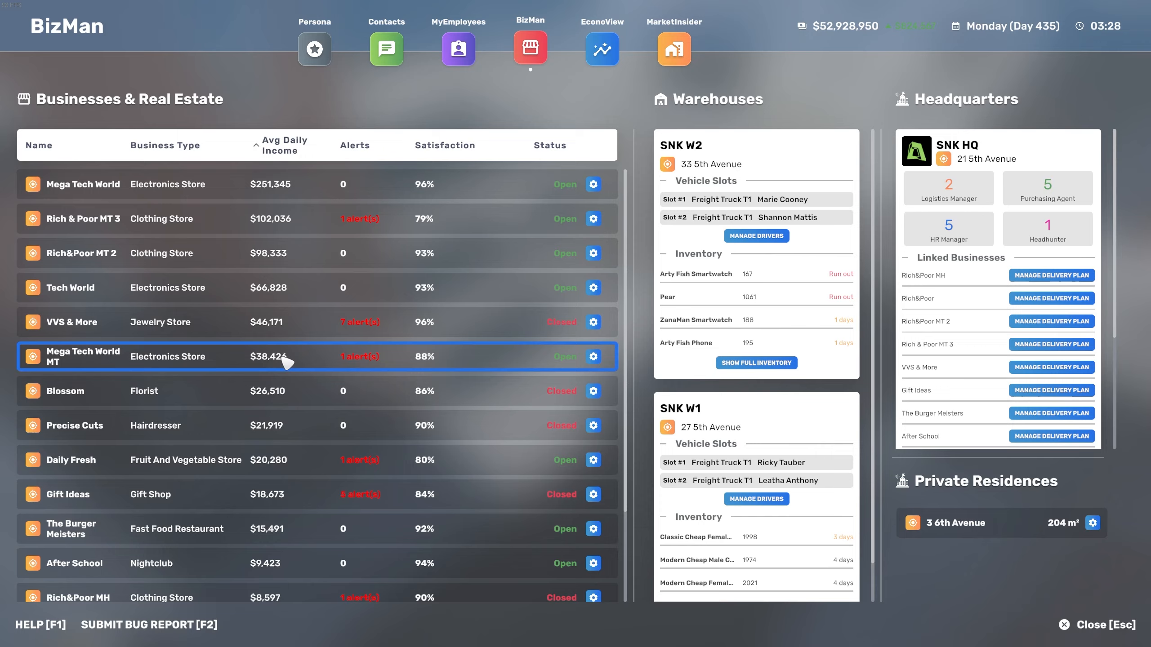
View Mega Tech World MT's details, then sort businesses by average daily income and scroll.
left_click(81, 356)
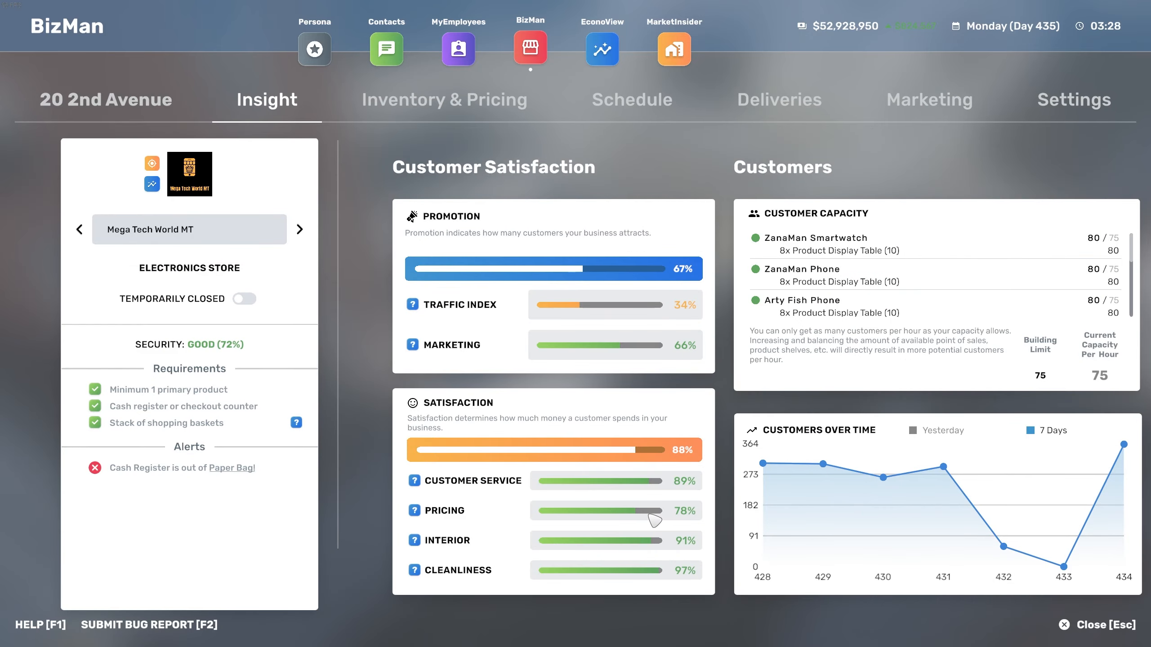
mouse_move(657, 509)
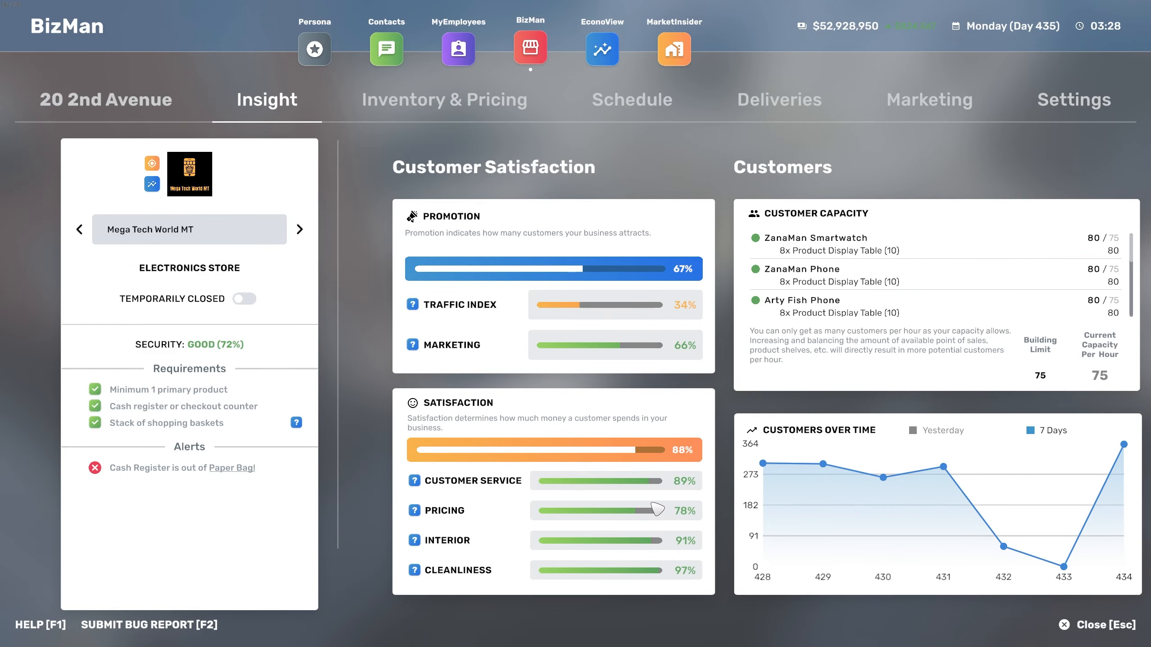
mouse_move(663, 300)
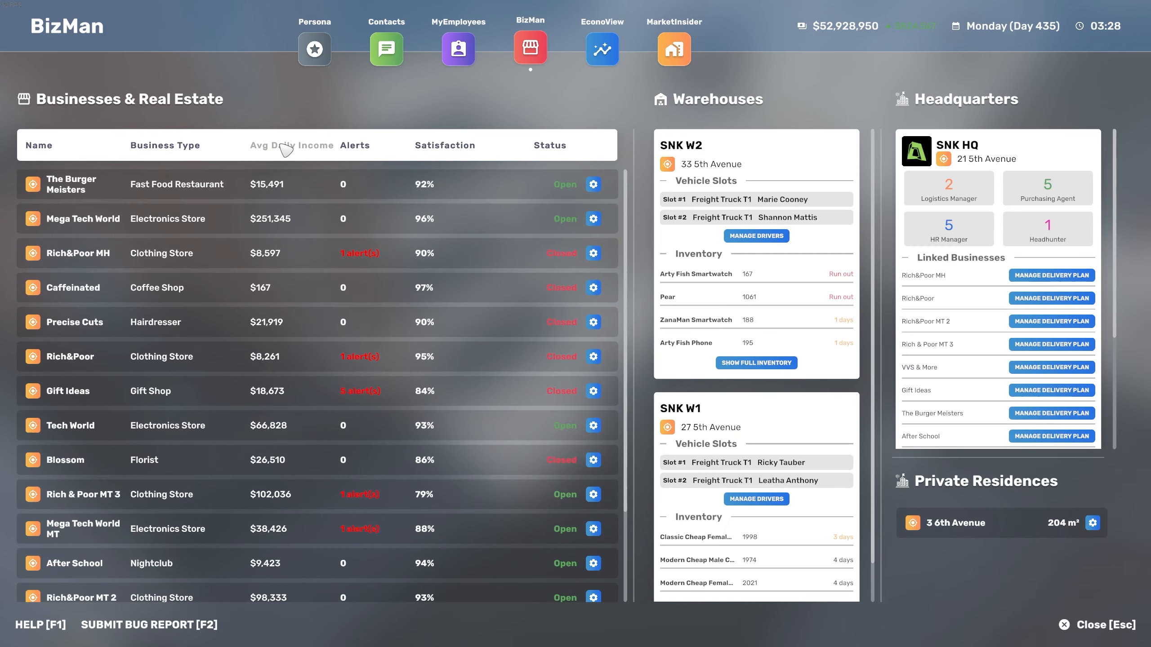
left_click(286, 145)
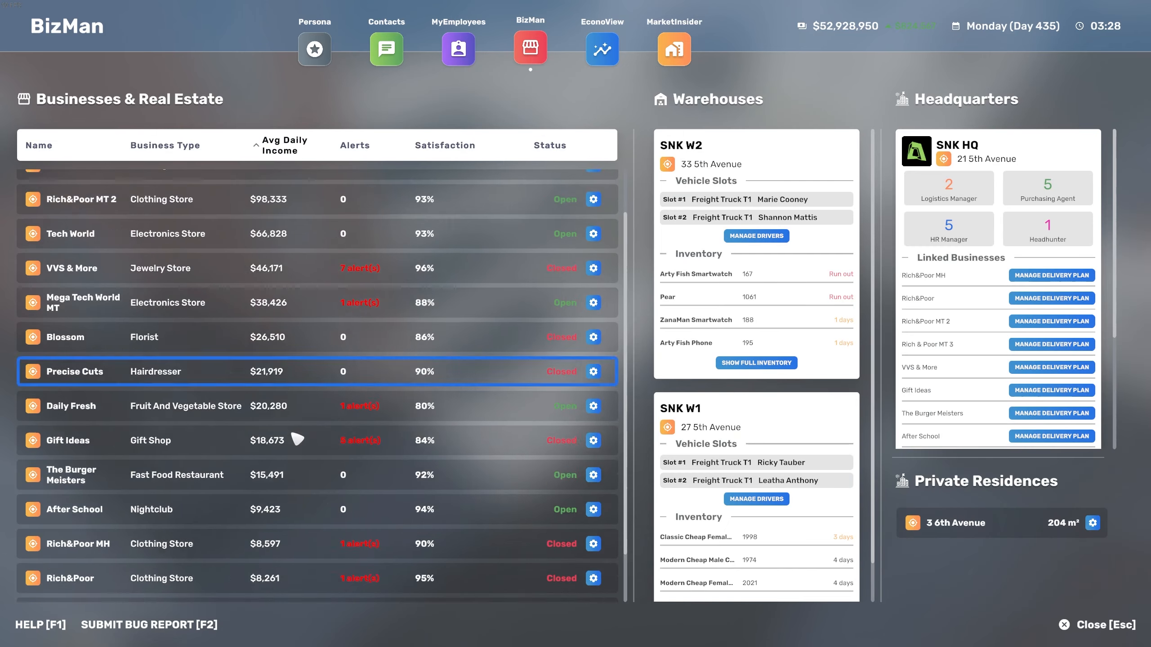
scroll("down", 3)
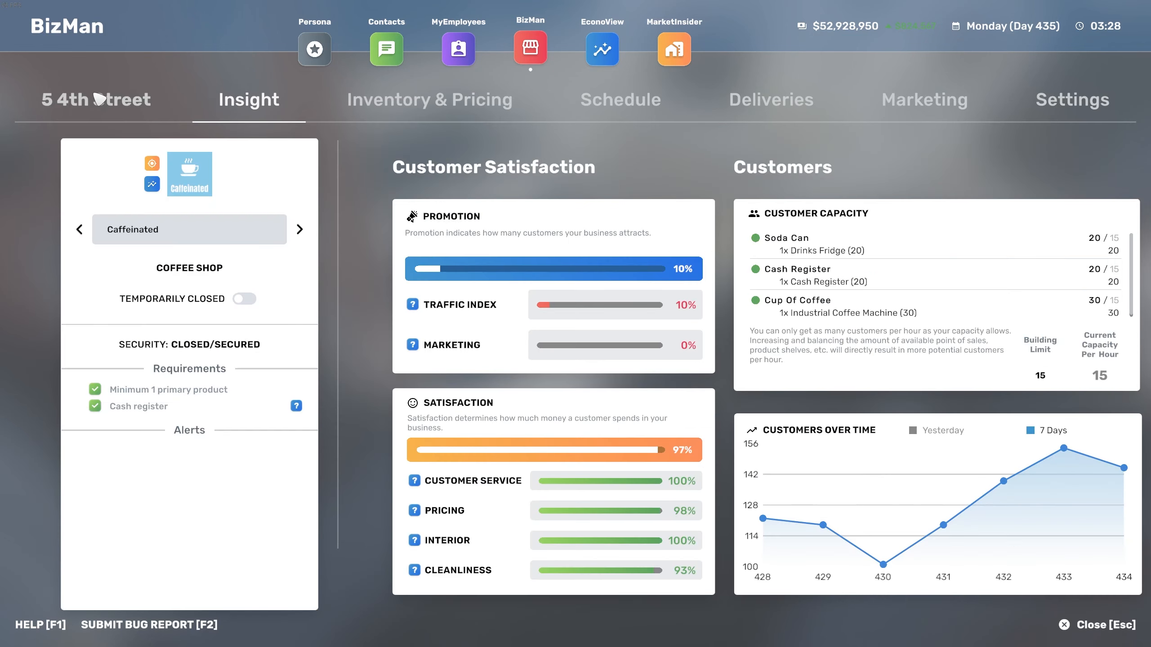
left_click(386, 49)
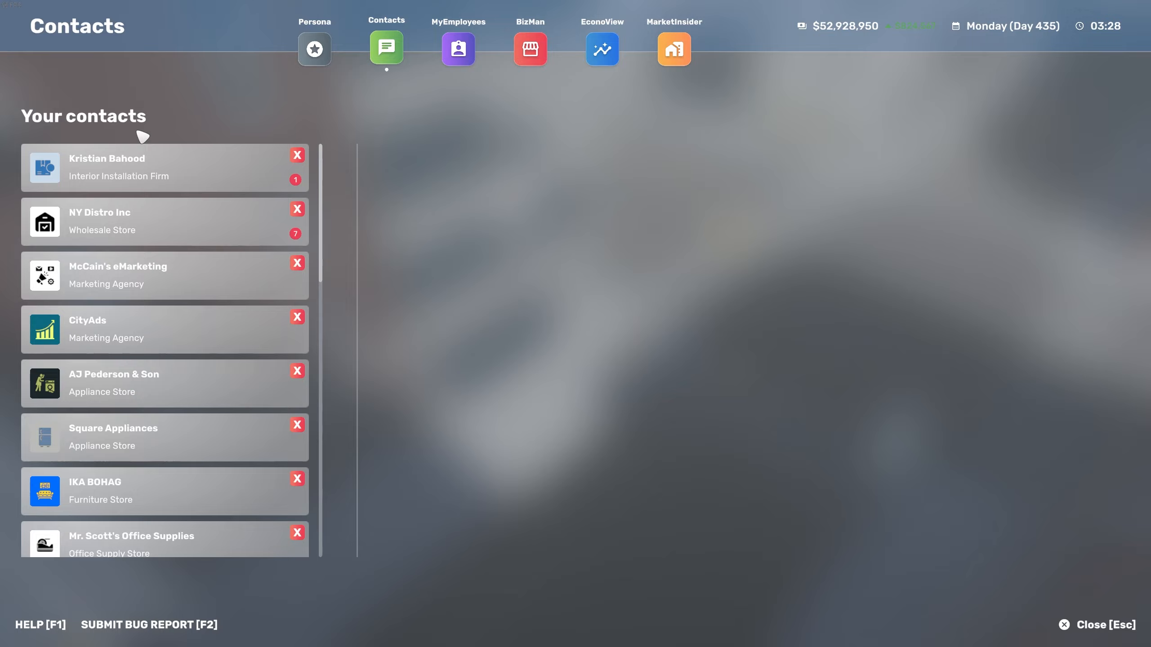
left_click(1094, 625)
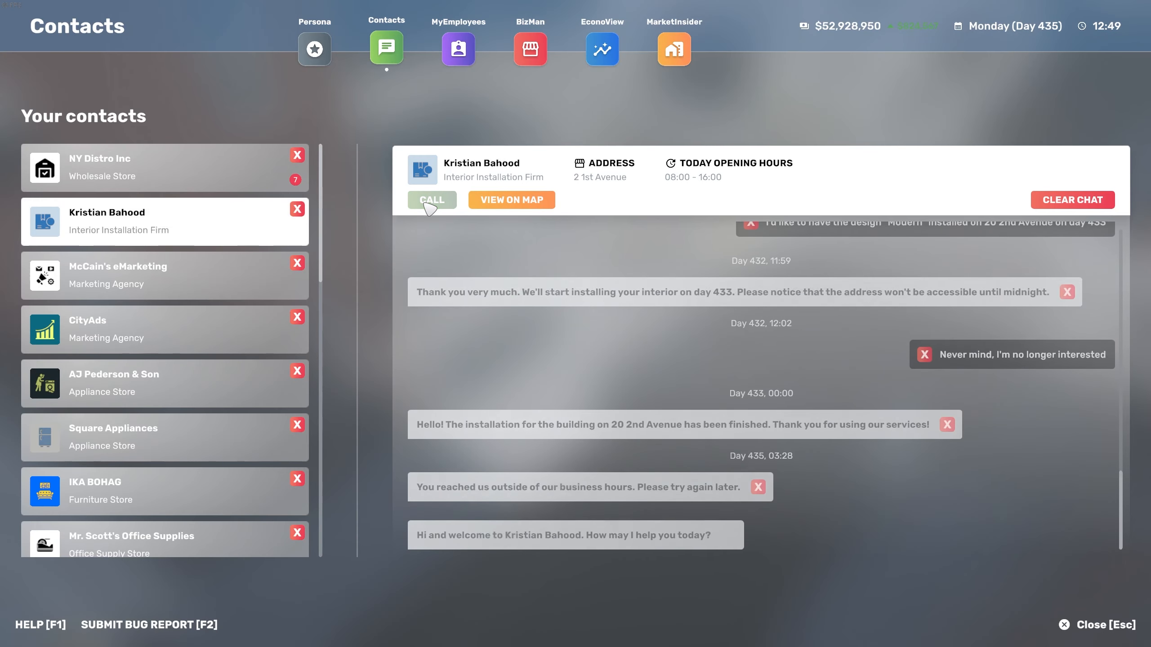
left_click(431, 200)
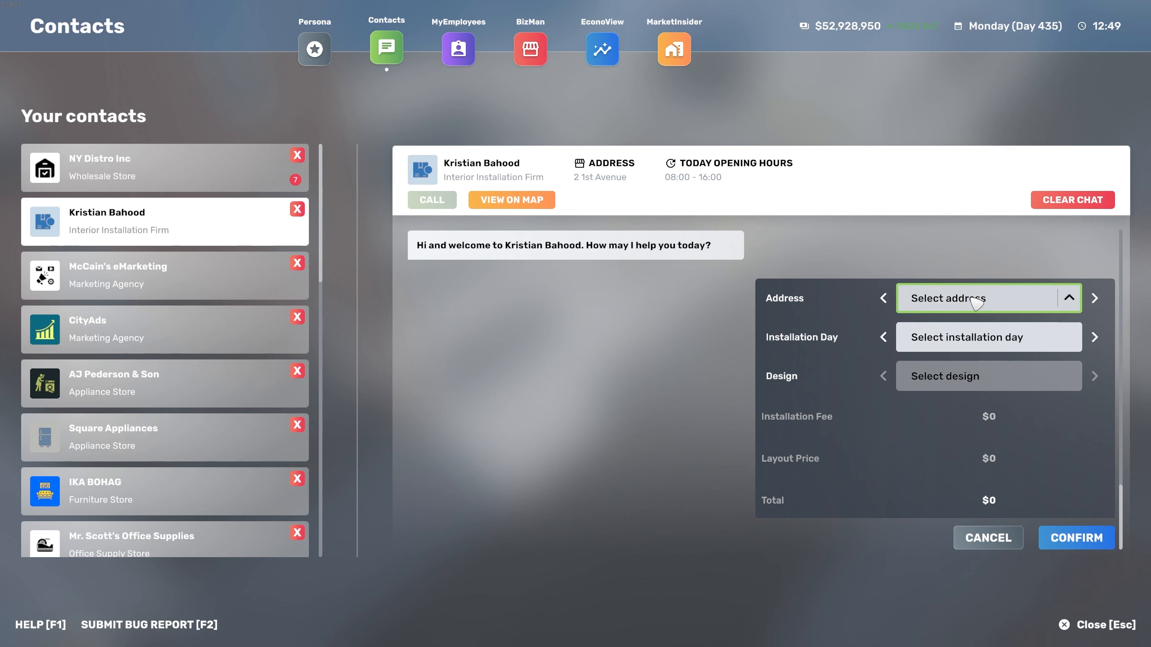
left_click(988, 299)
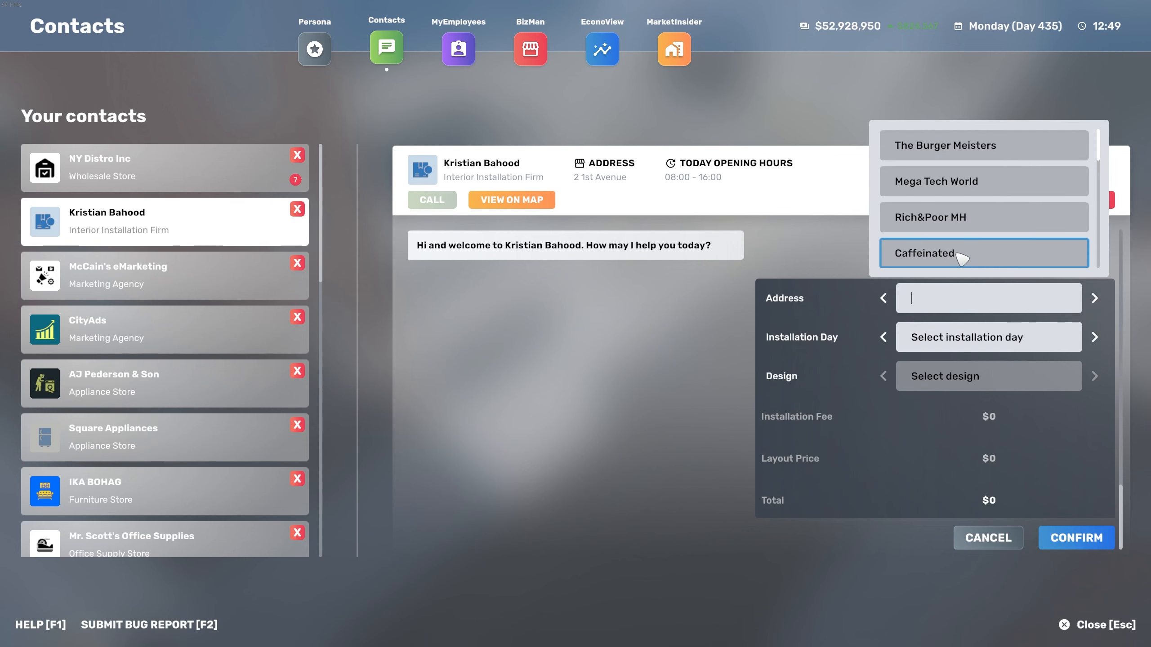
left_click(983, 253)
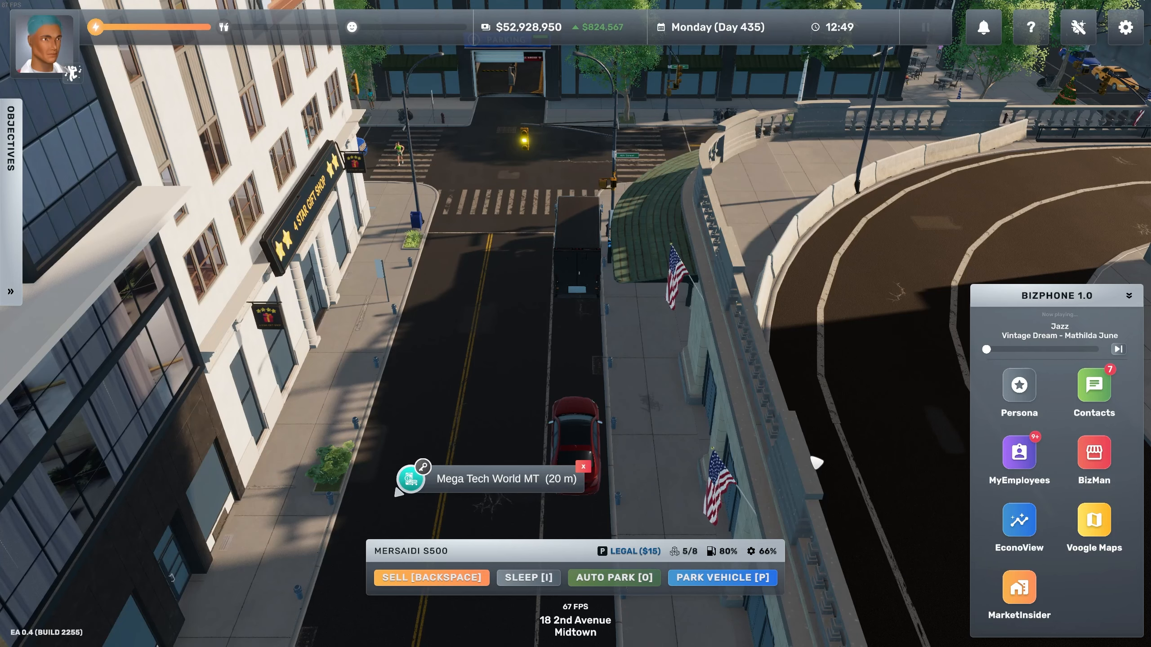
Travel to 2 1st Avenue and preview a Modern A1 retail electronics store design.
left_click(1093, 521)
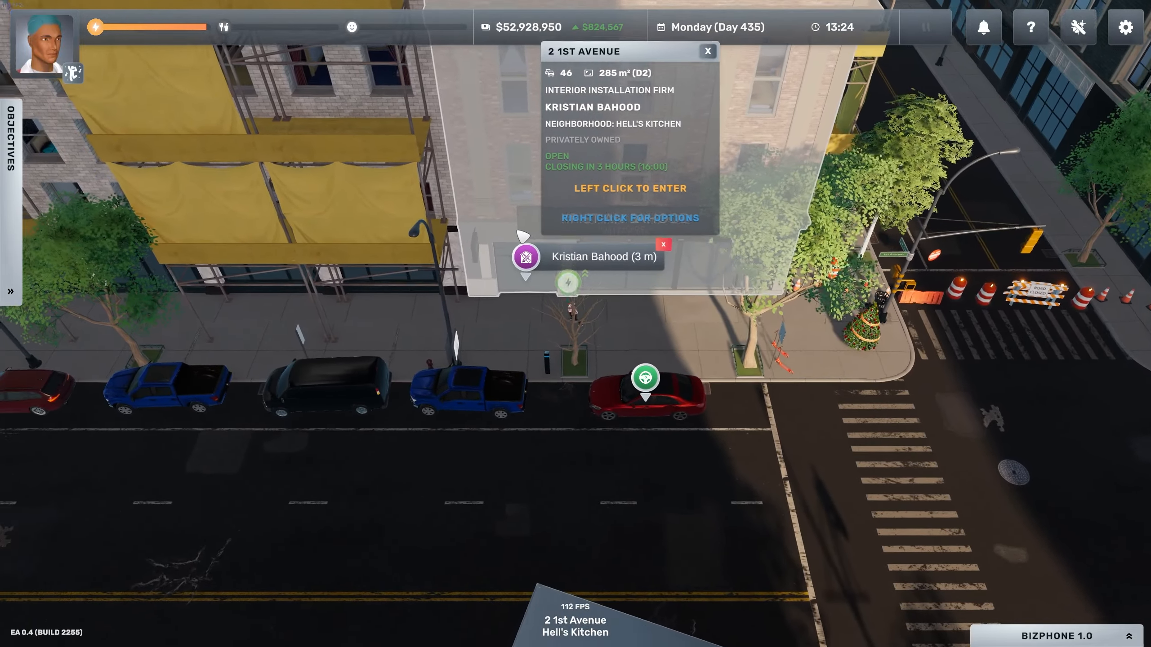
left_click(629, 188)
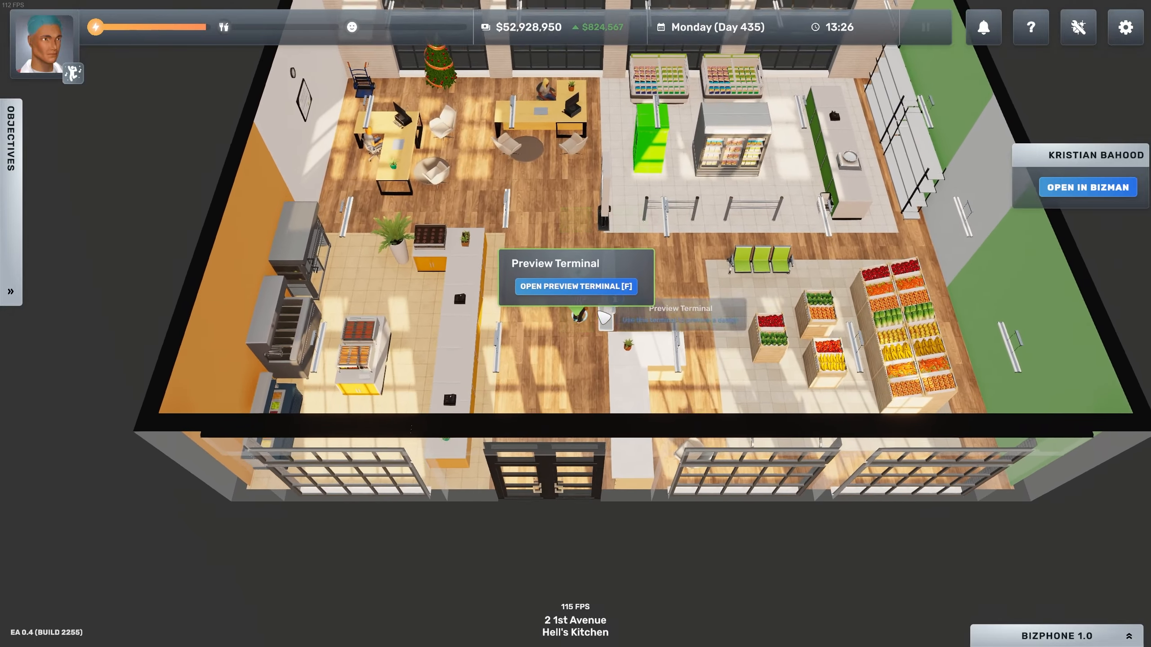
left_click(575, 285)
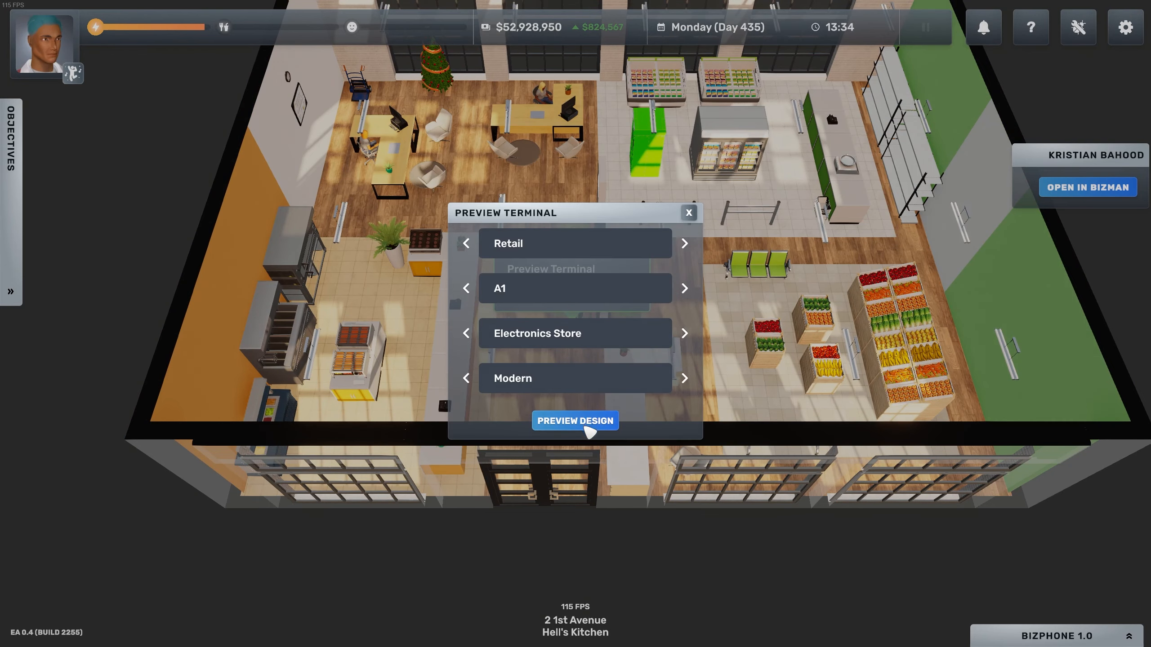
left_click(575, 421)
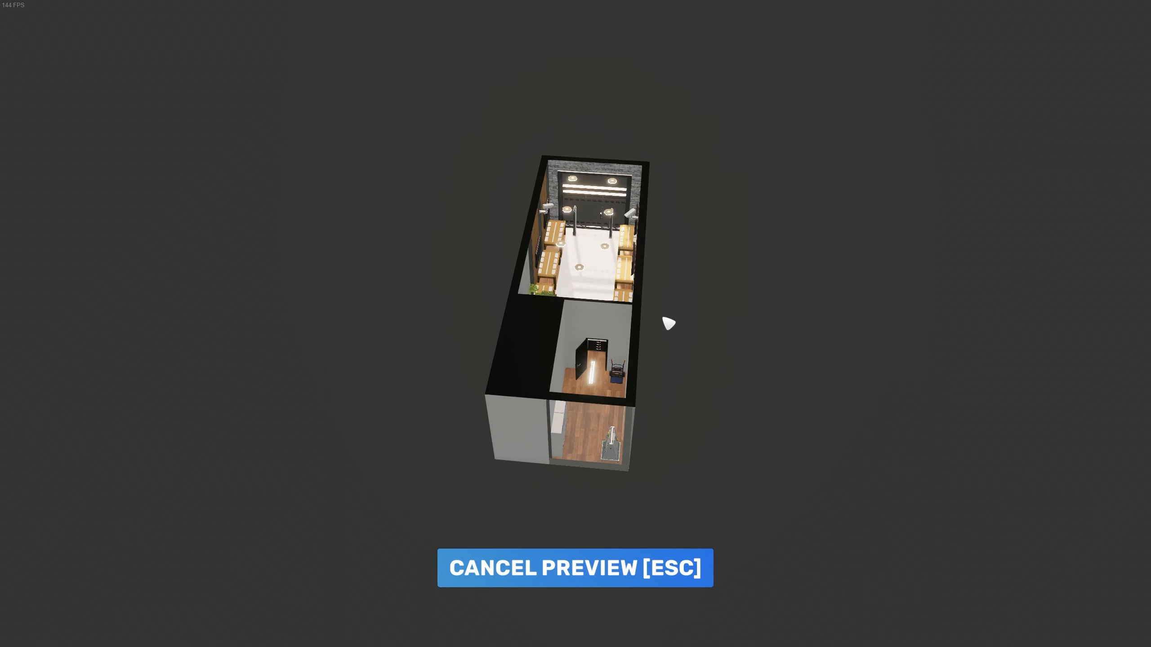